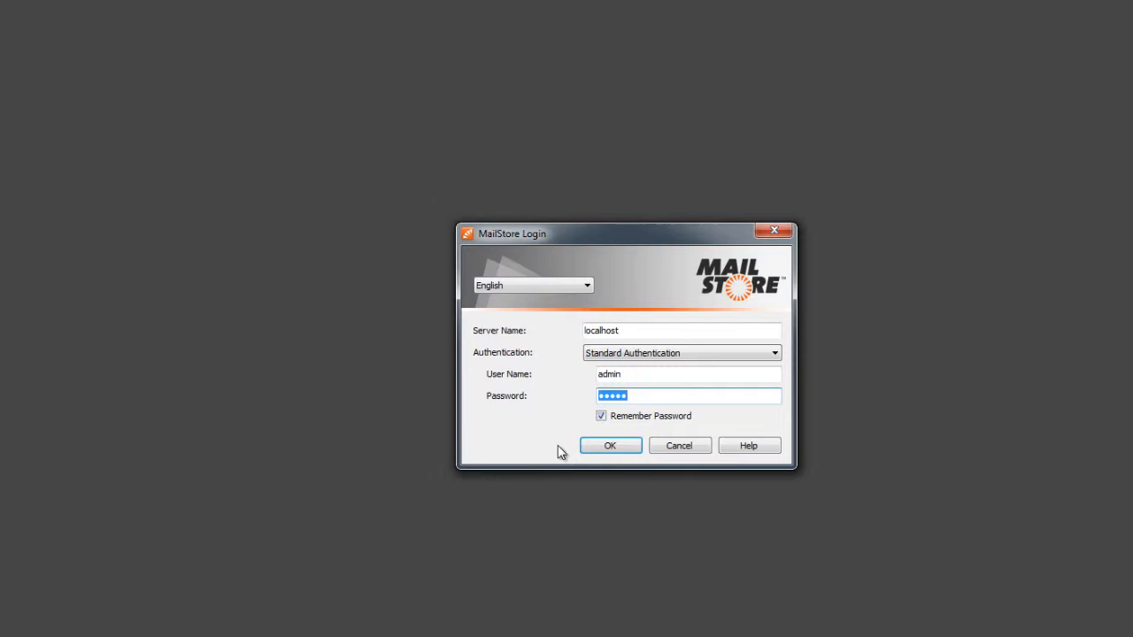
Sign in to the local server as admin and show the Users list holding only the Administrator
click(609, 446)
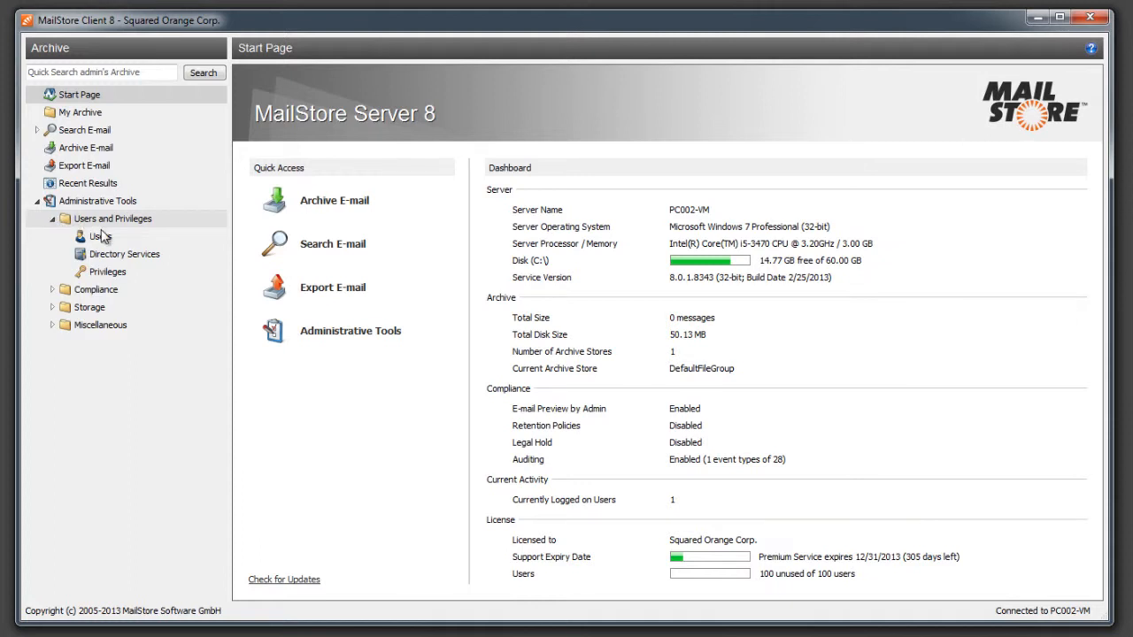
click(99, 237)
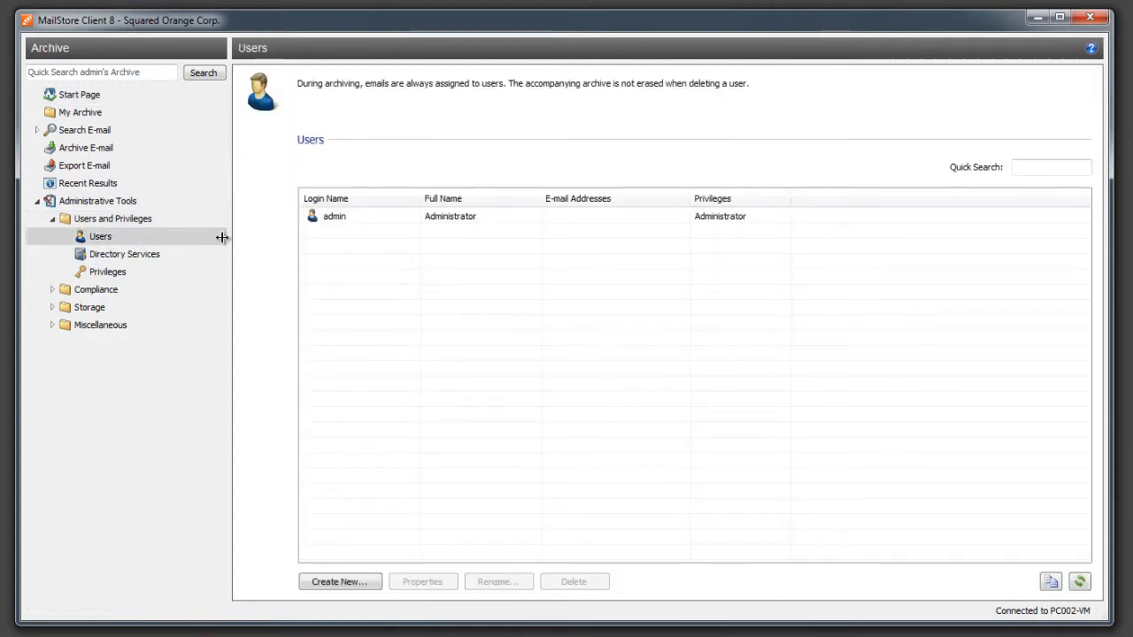
mouse_move(269, 398)
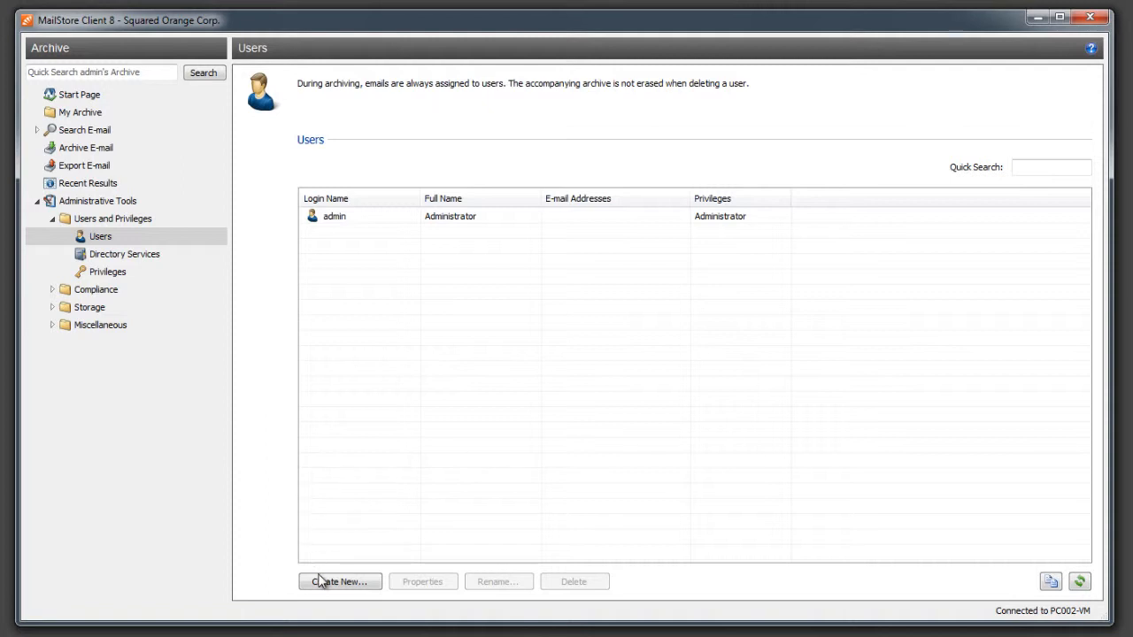
Create a new user named daniel and set his password
click(340, 581)
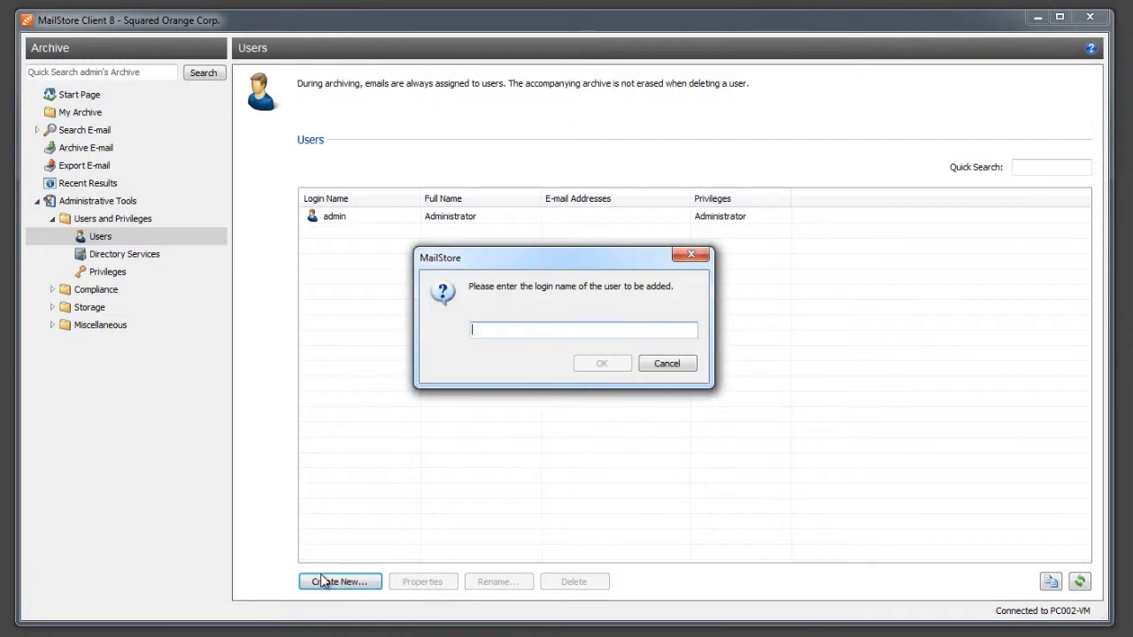
text(daniel)
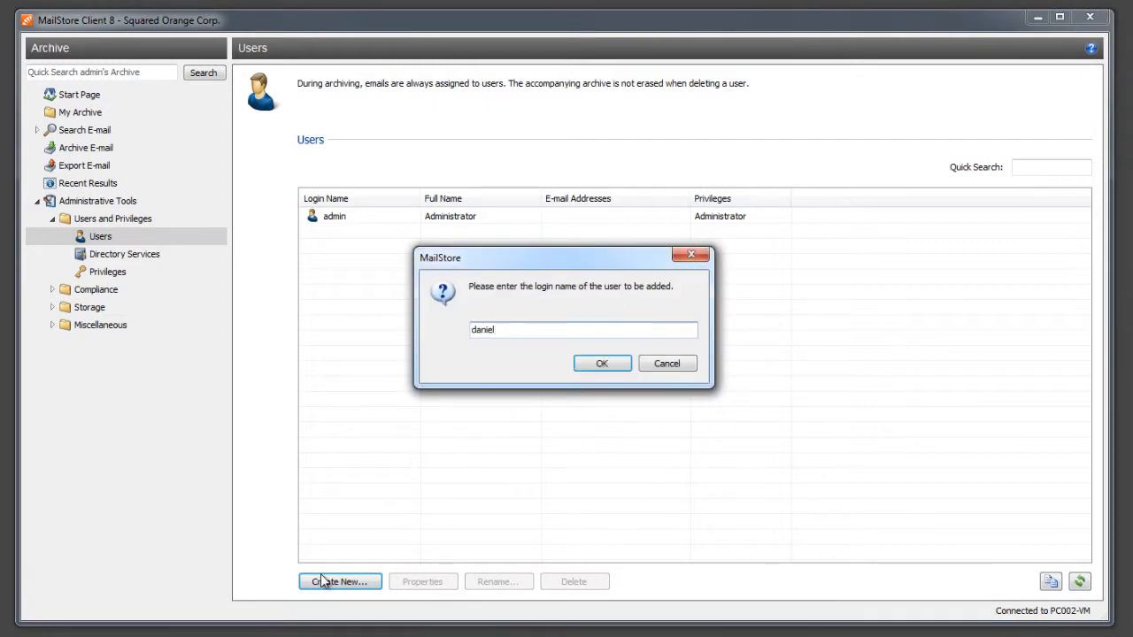
click(601, 362)
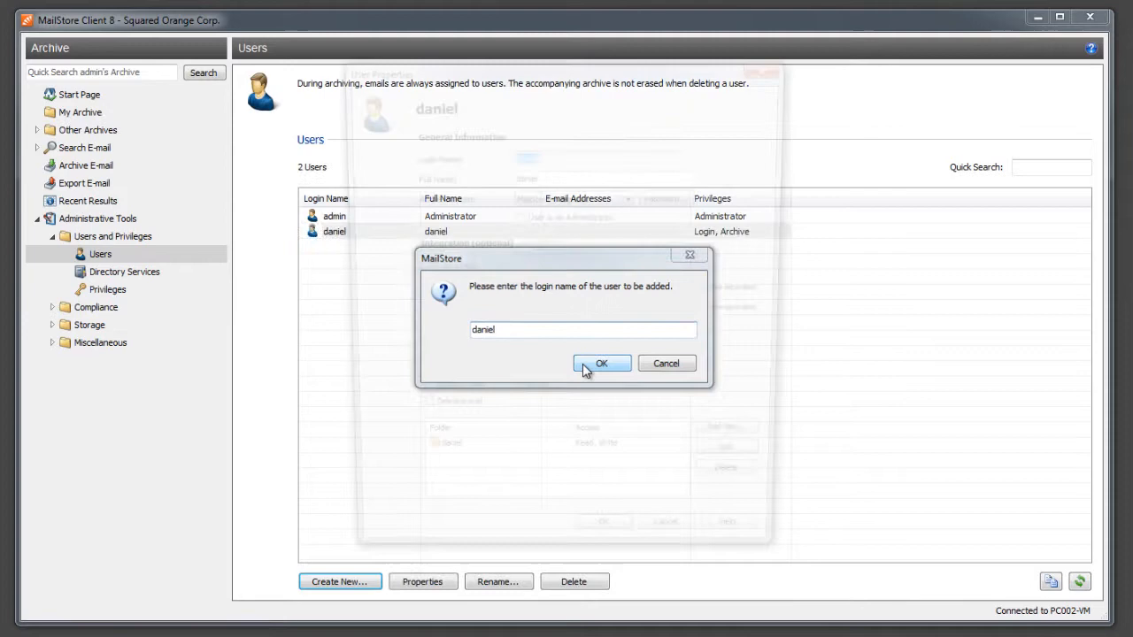
click(602, 363)
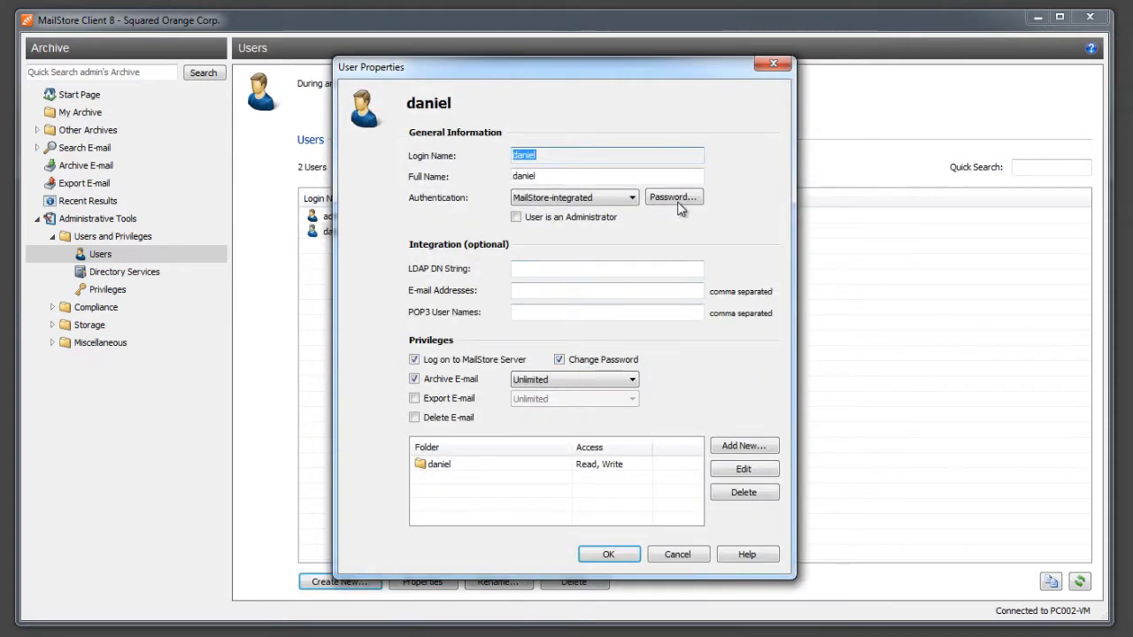
click(672, 197)
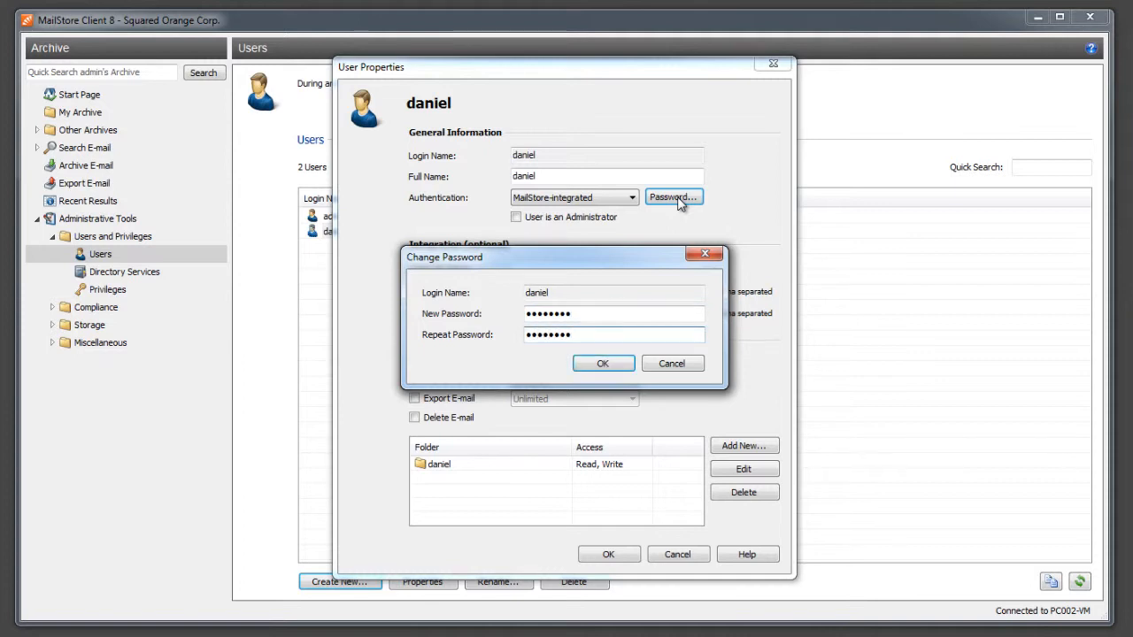
click(602, 363)
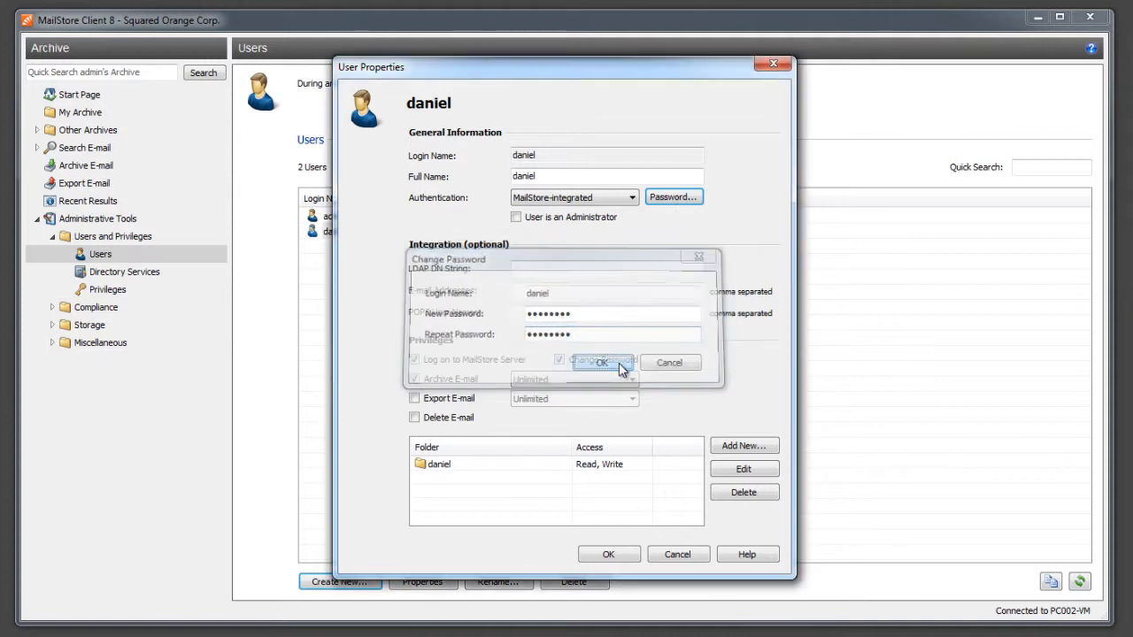
click(602, 361)
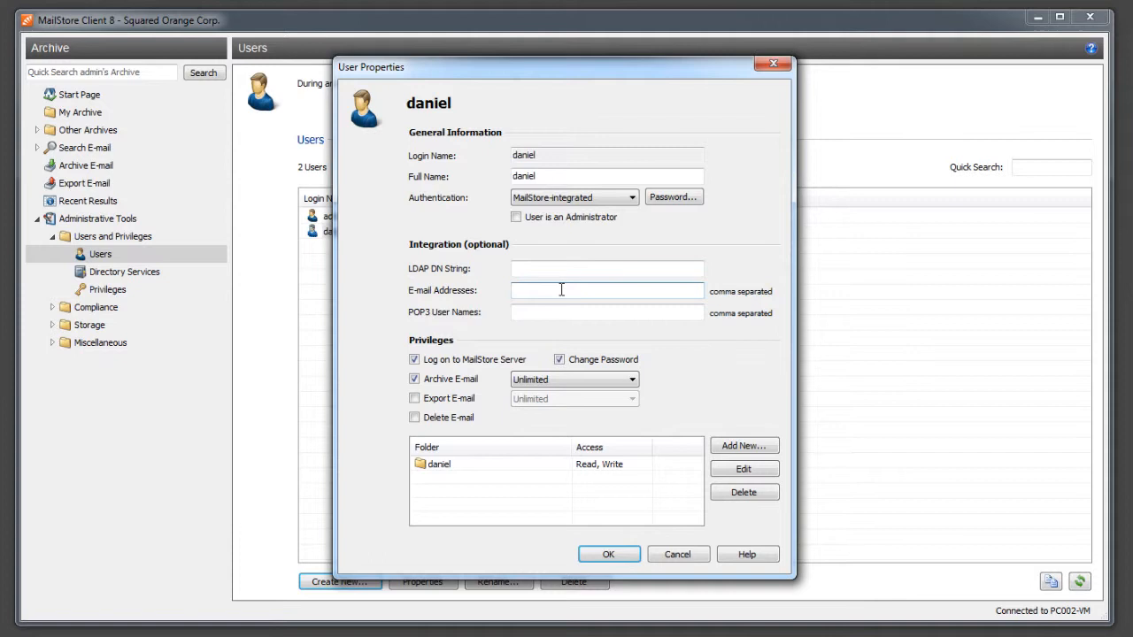
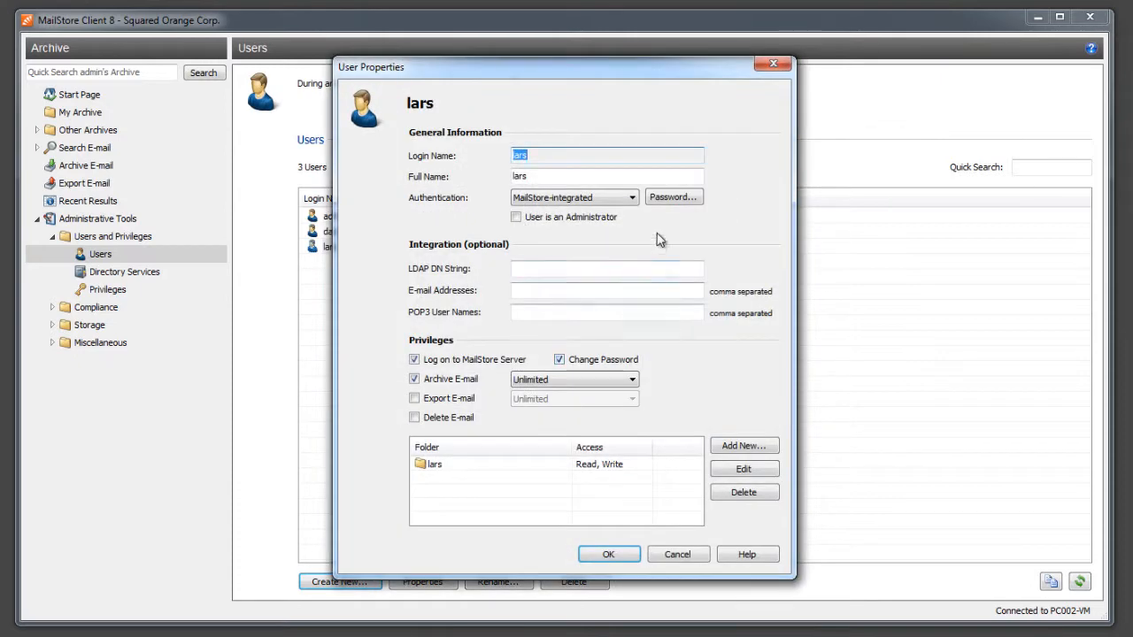
Set and save a password for the new user lars
click(672, 197)
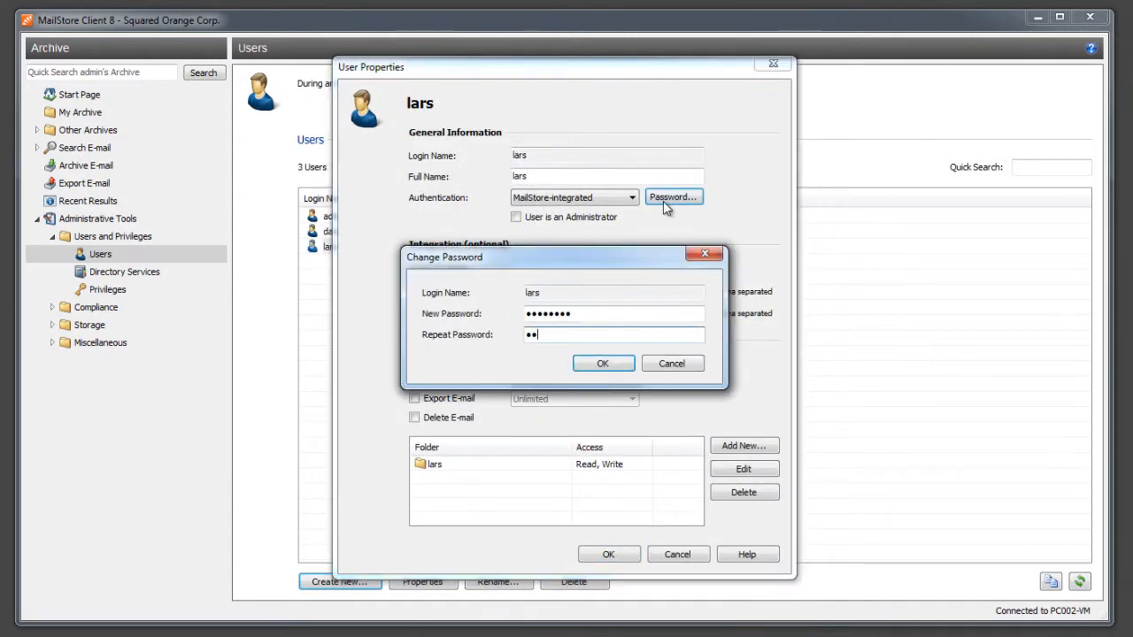
click(602, 362)
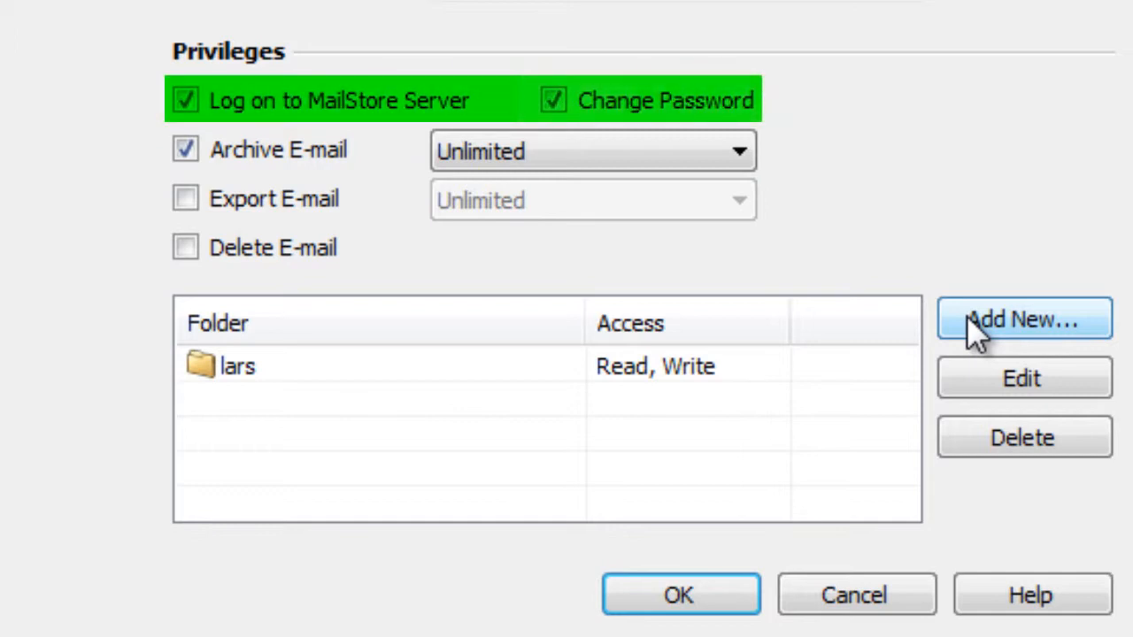
click(277, 148)
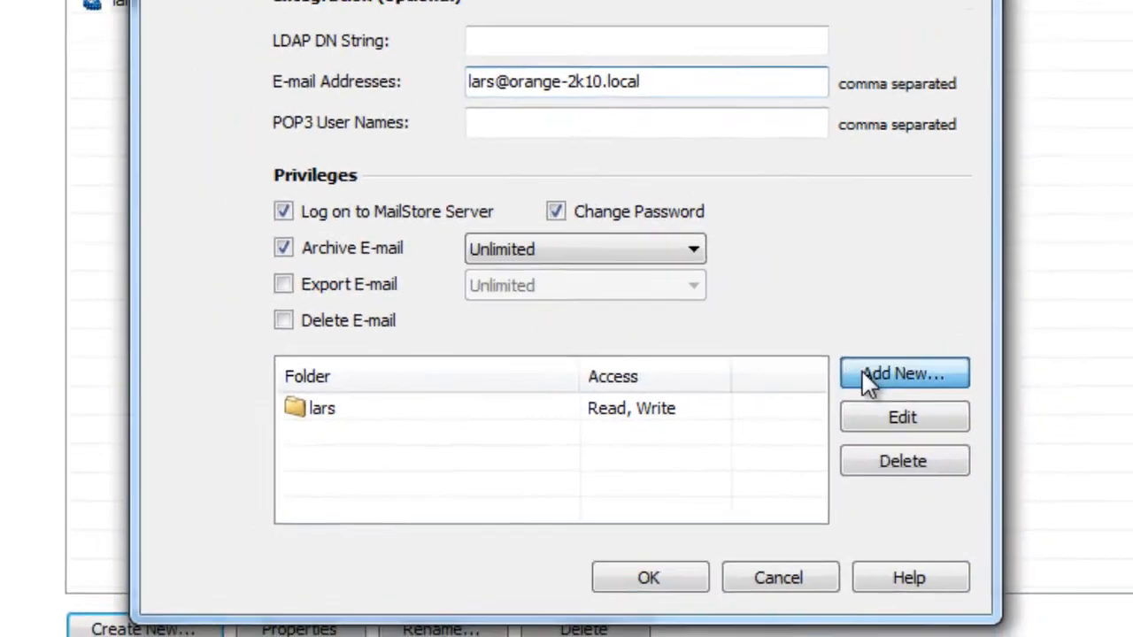
Grant lars read-only access to daniel's archive folder alongside his own
click(903, 372)
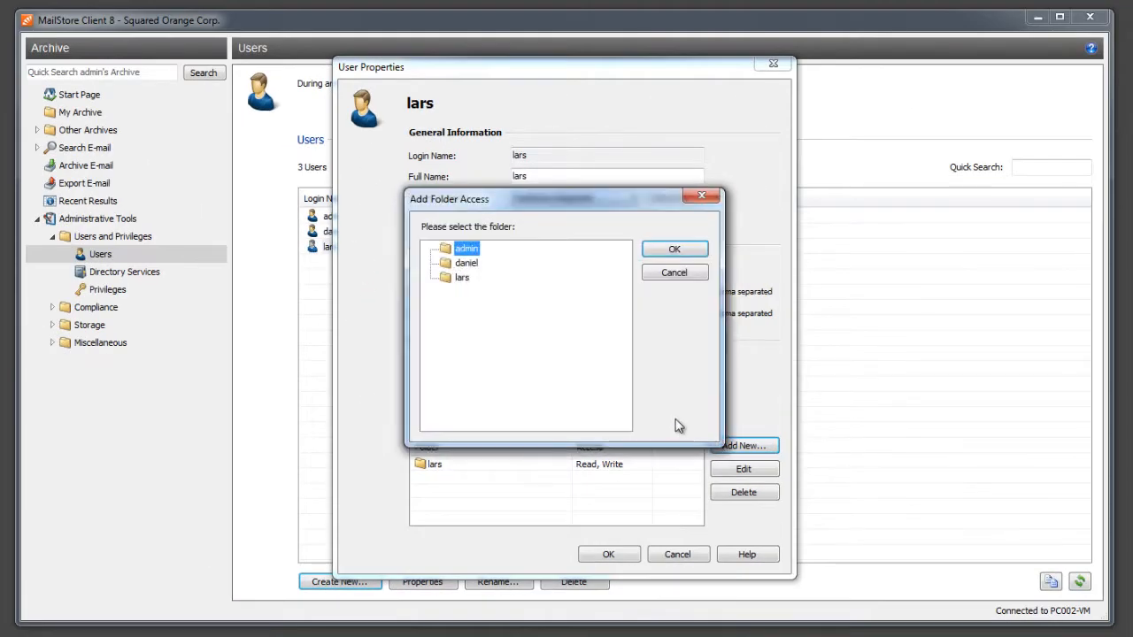
mouse_move(469, 269)
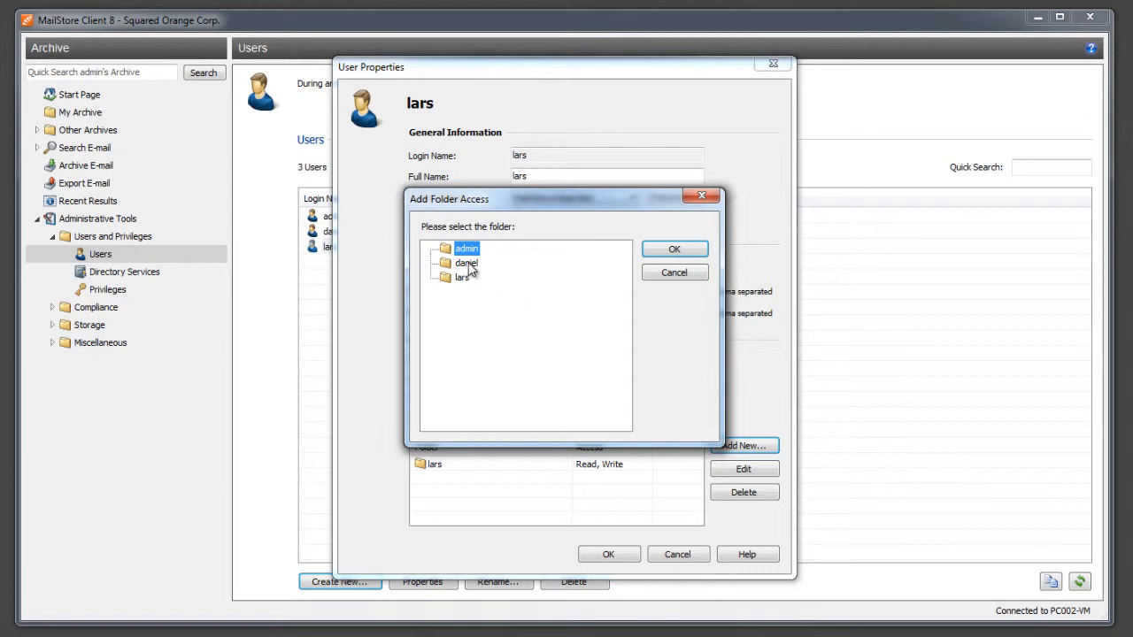
click(467, 262)
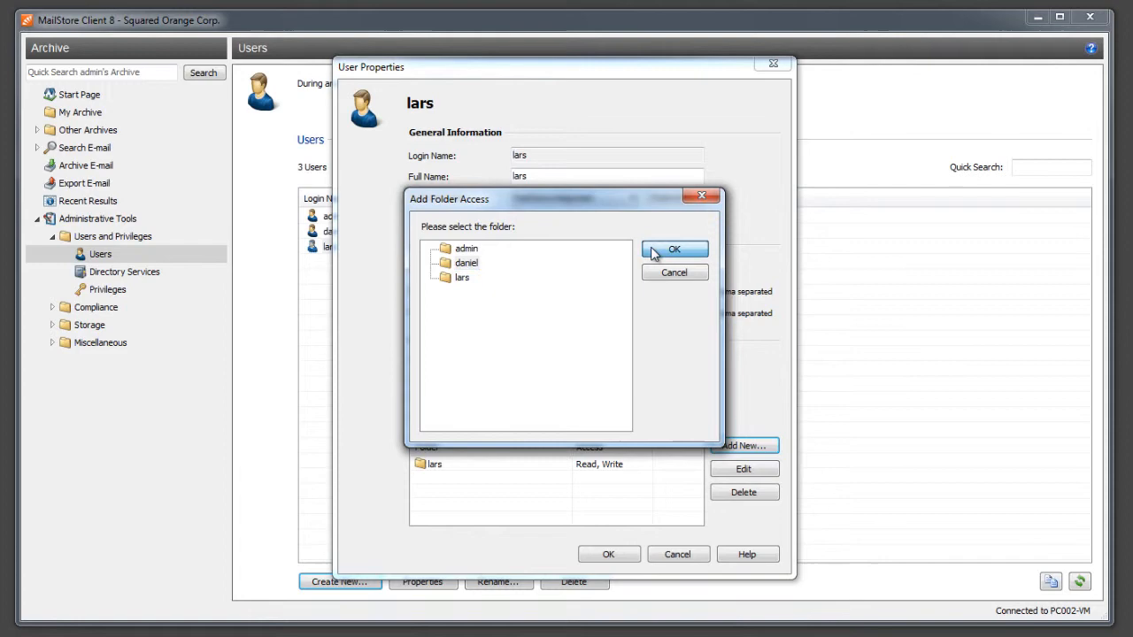
click(674, 248)
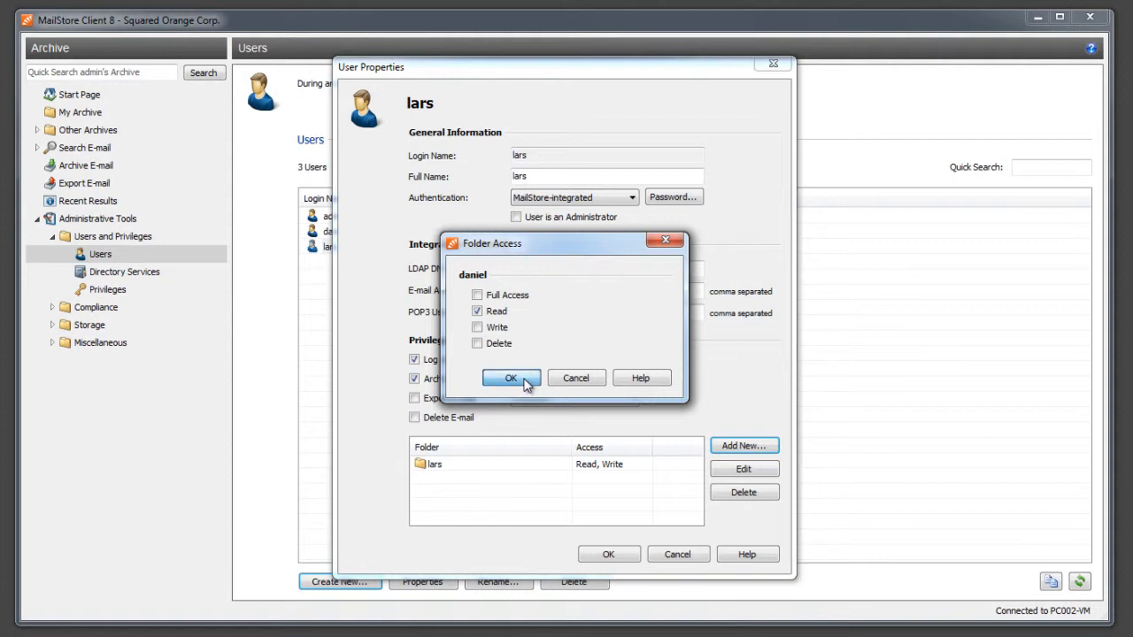
click(509, 378)
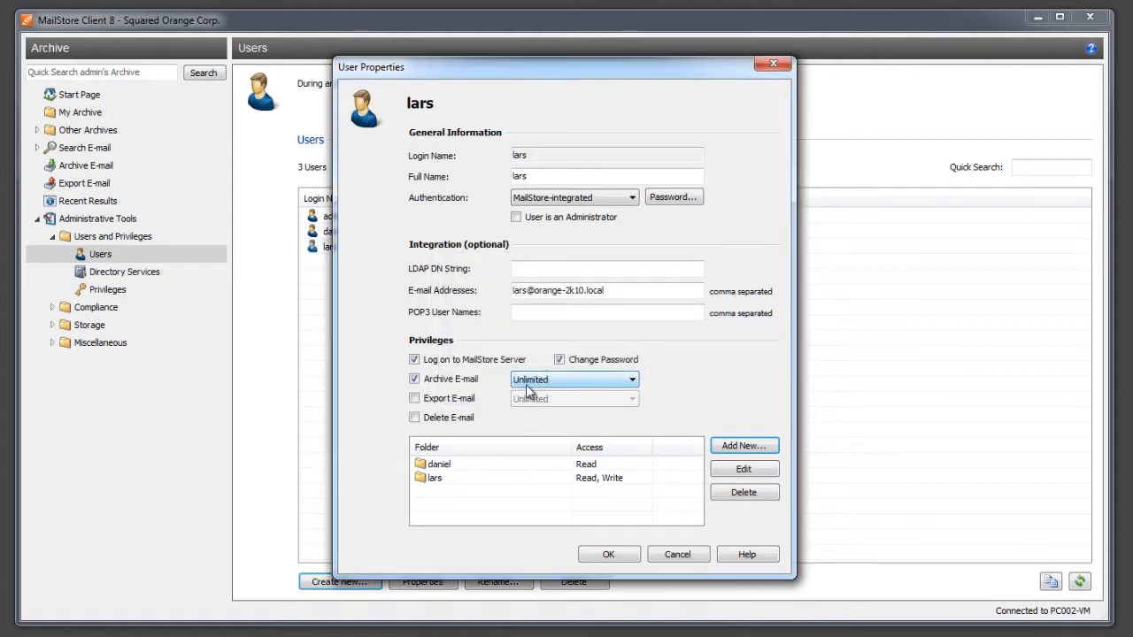
mouse_move(545, 418)
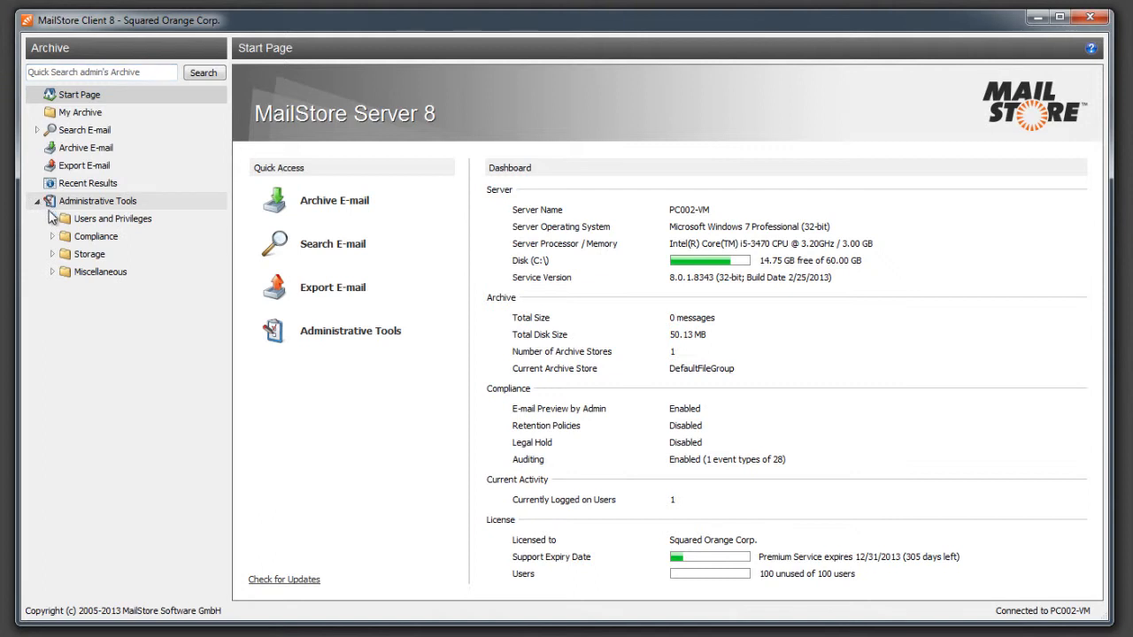
Open Directory Services under Administrative Tools and list the supported directory service types
click(55, 219)
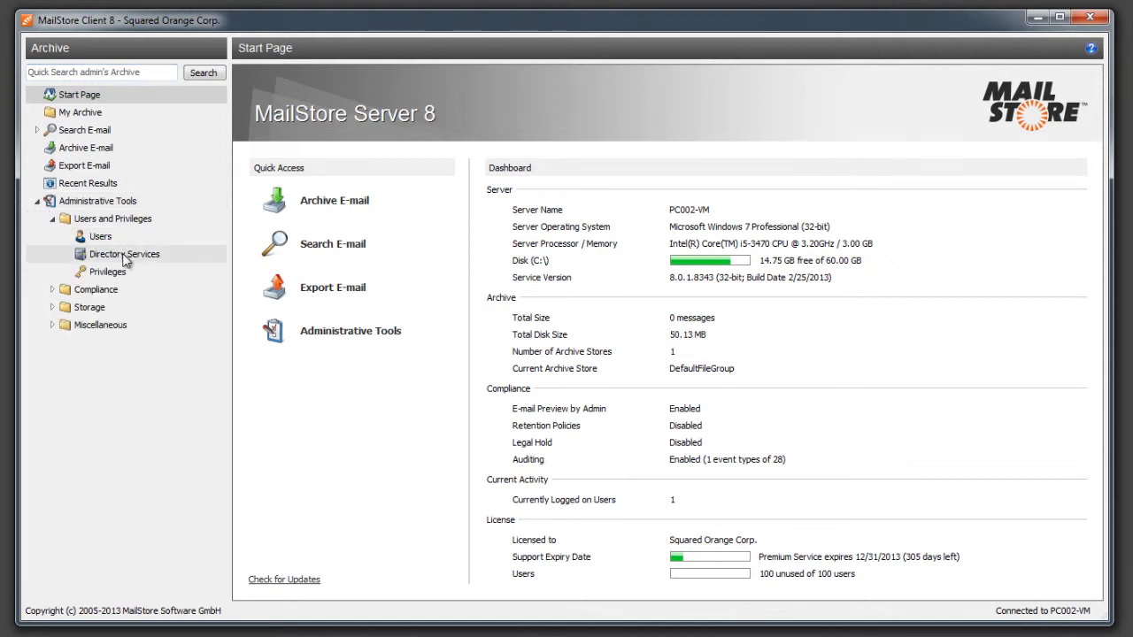
click(123, 255)
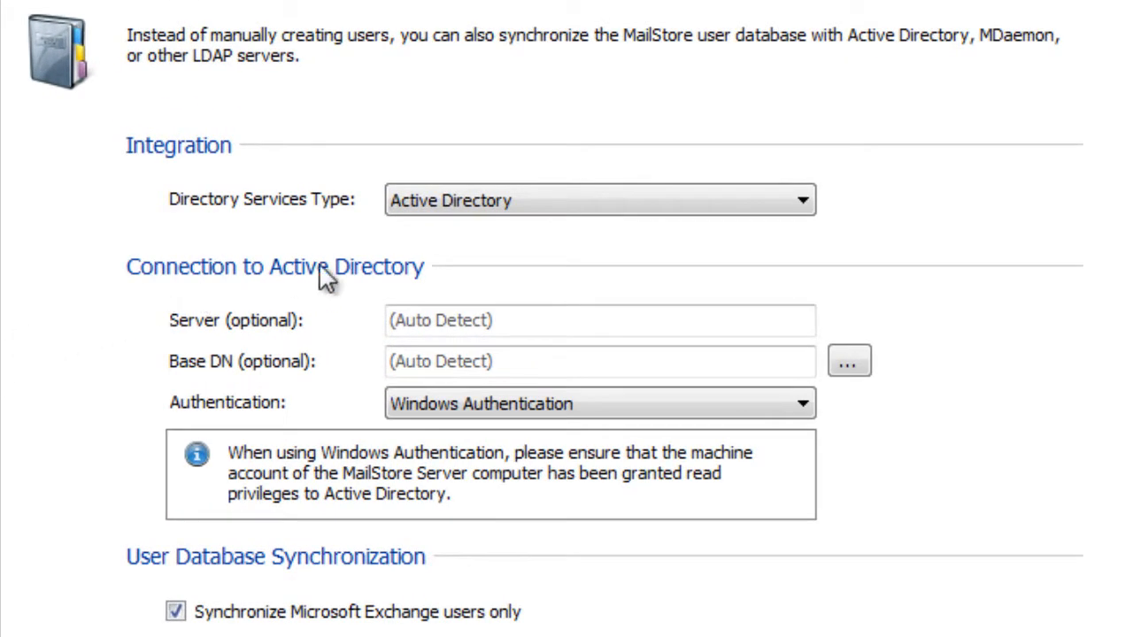
click(800, 198)
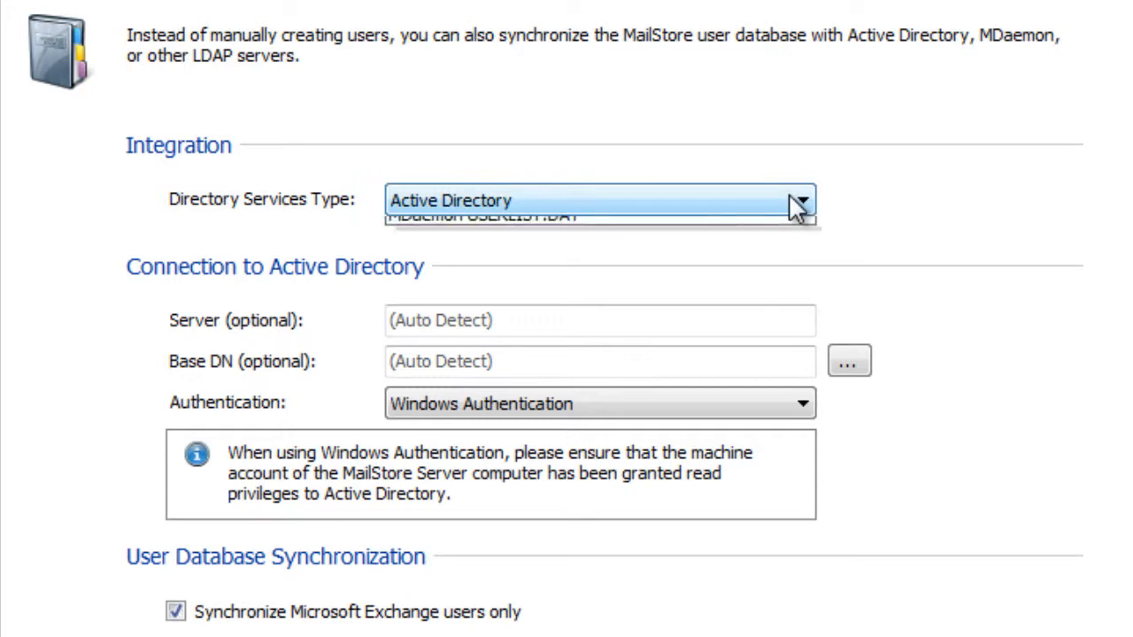
click(800, 200)
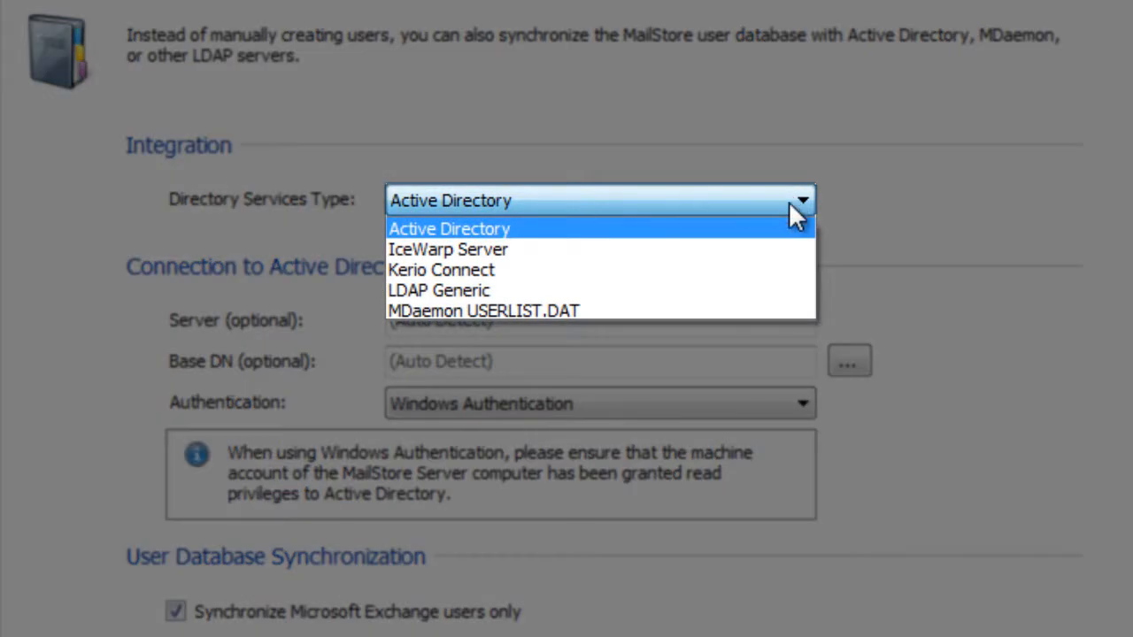
mouse_move(792, 256)
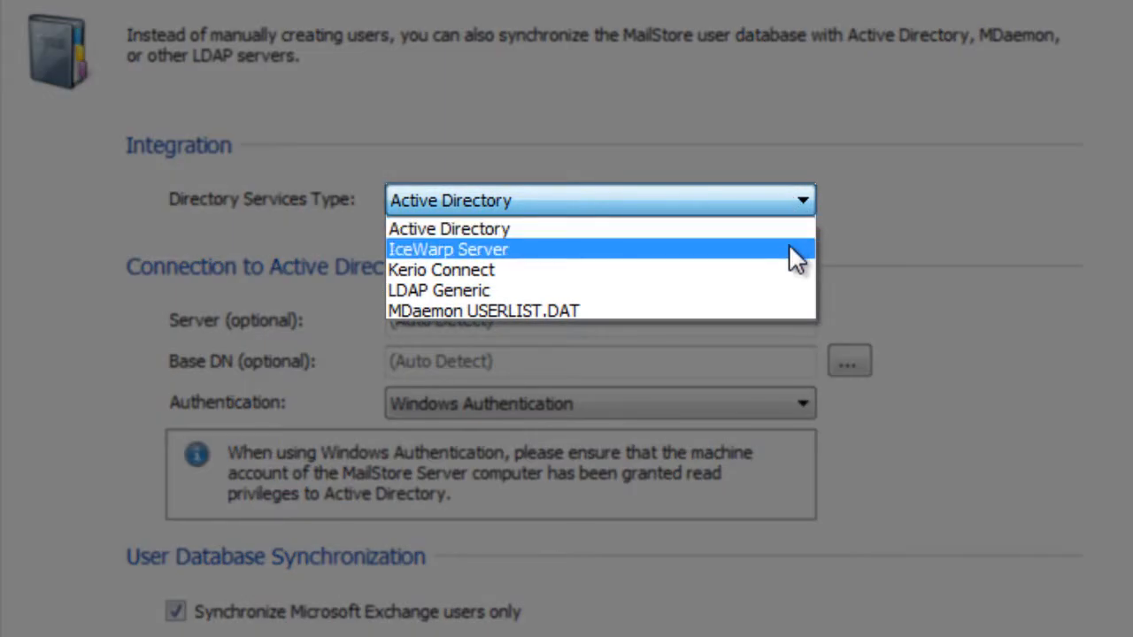
mouse_move(796, 269)
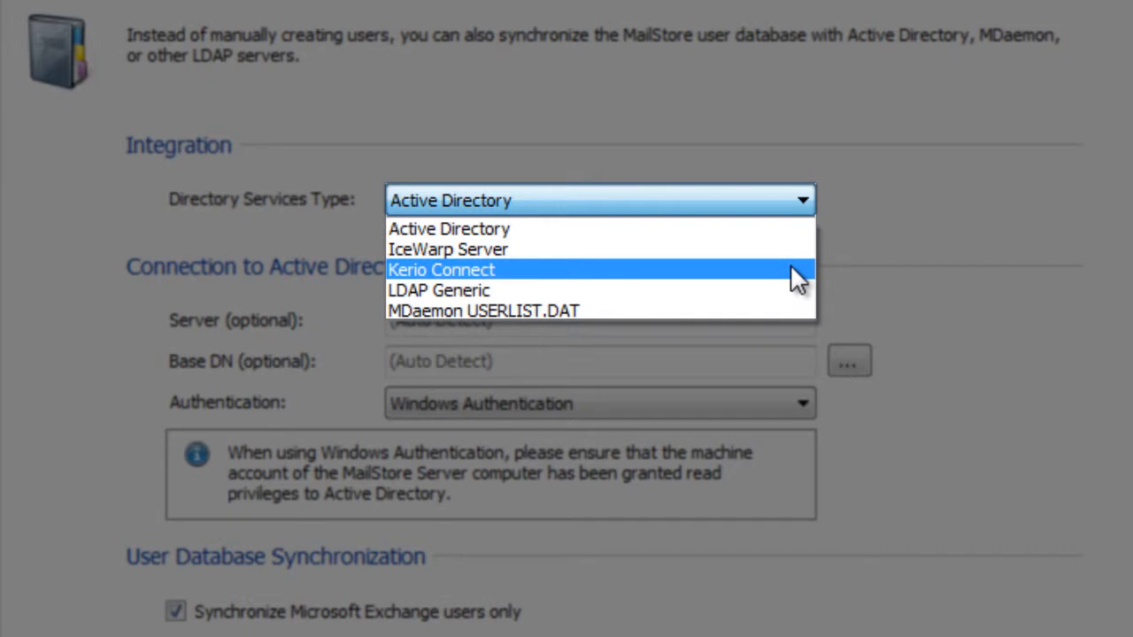
mouse_move(792, 318)
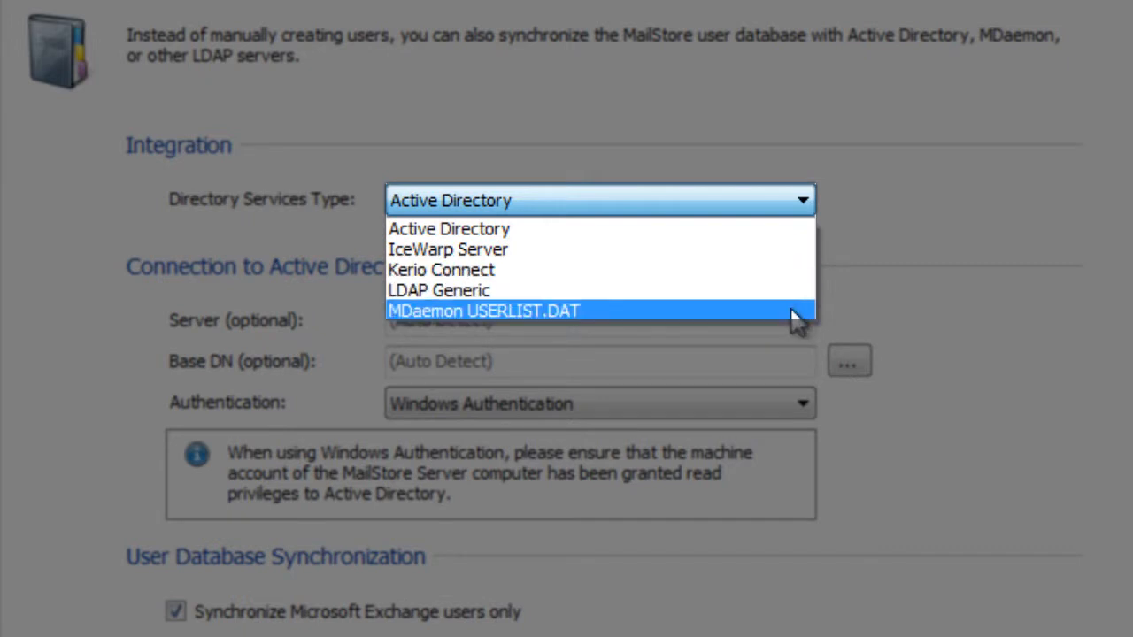
mouse_move(793, 319)
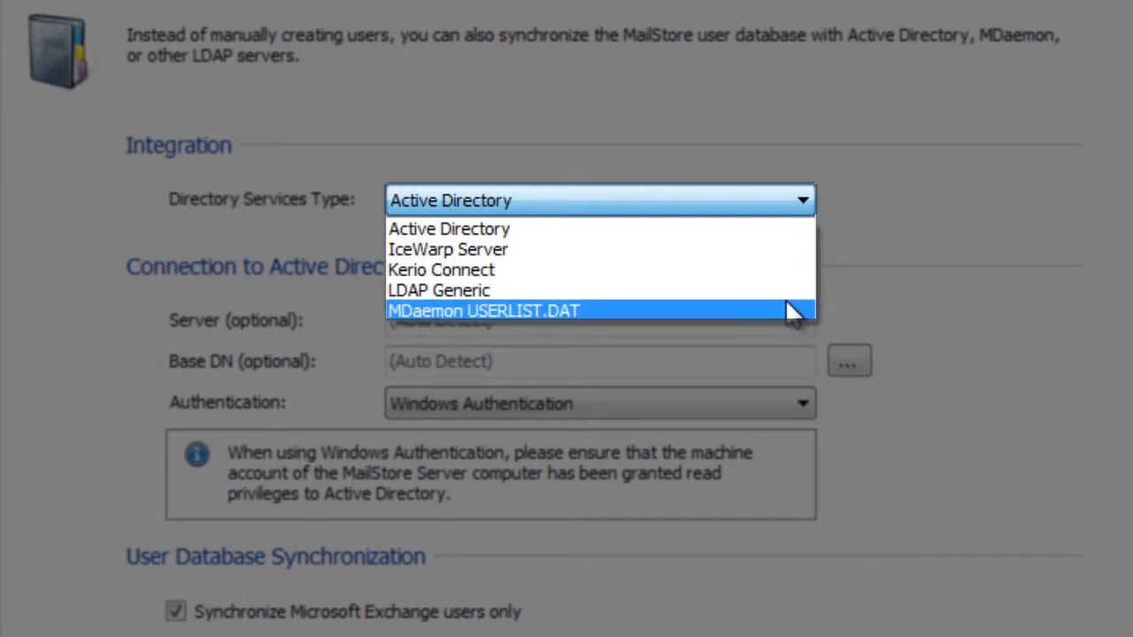
mouse_move(788, 297)
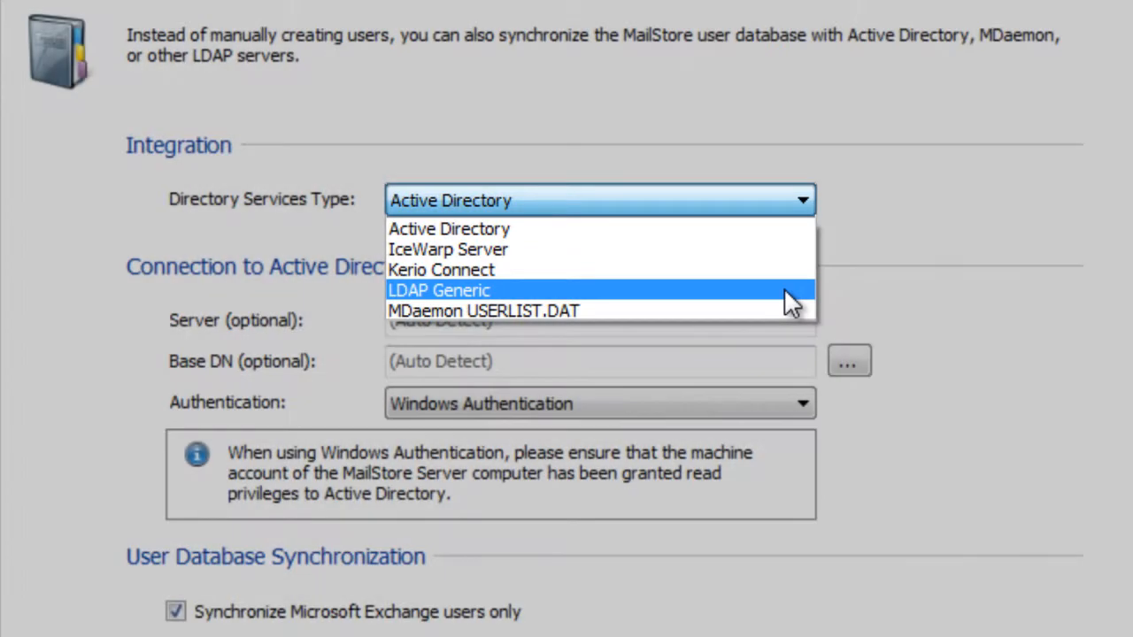
mouse_move(800, 228)
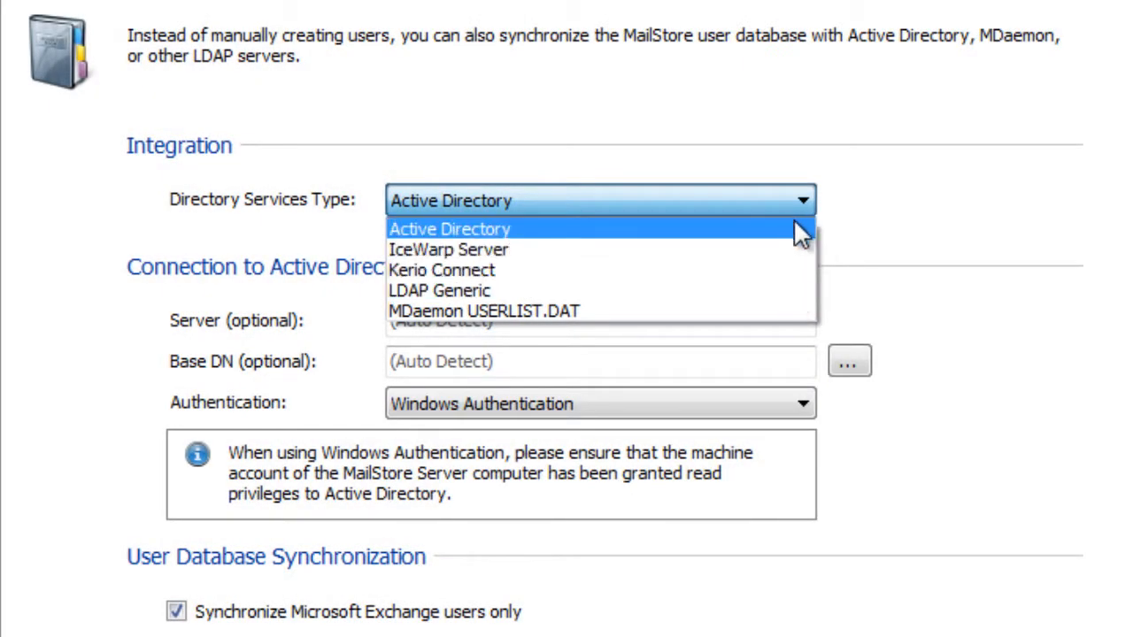
Keep Active Directory and enter the server dc.orange-2k10.local
click(449, 230)
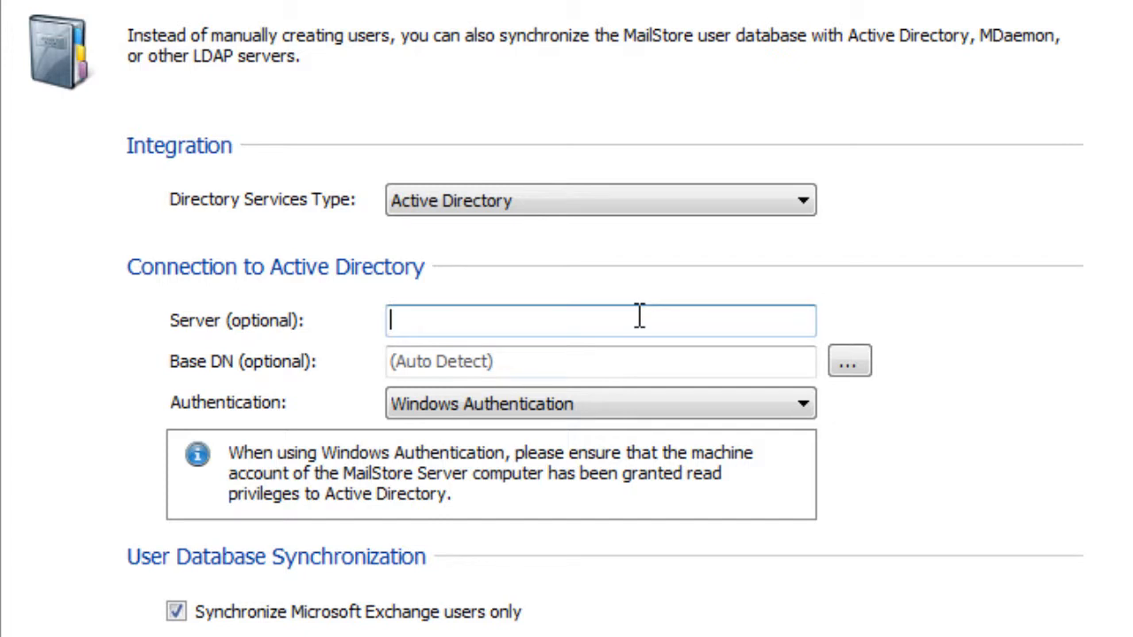
text(dc.orang)
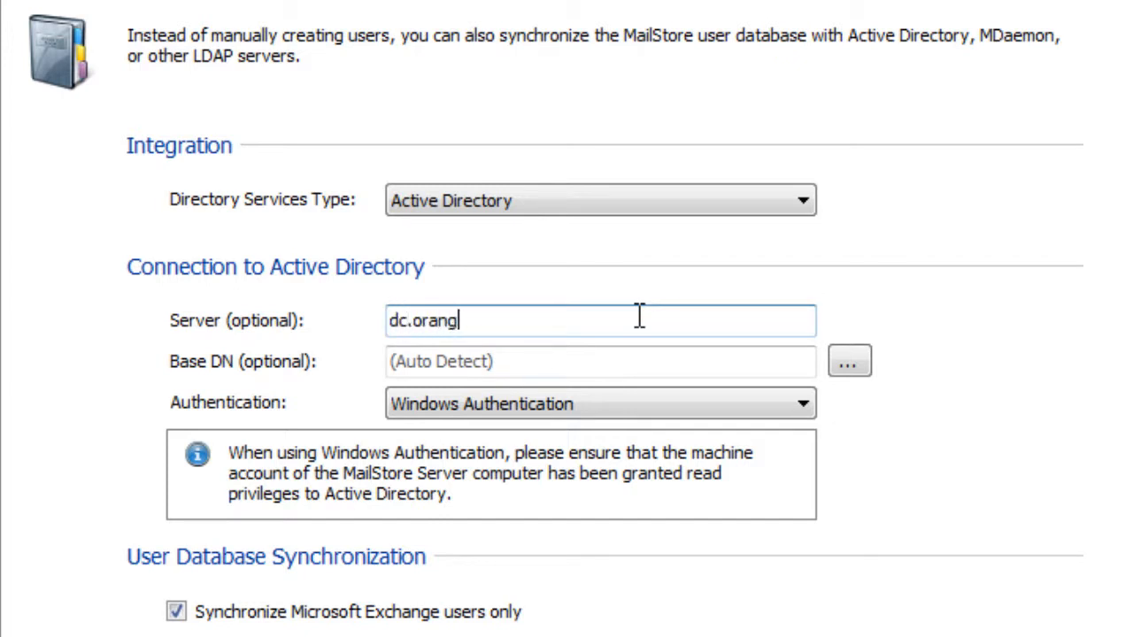
text(e-2k10.)
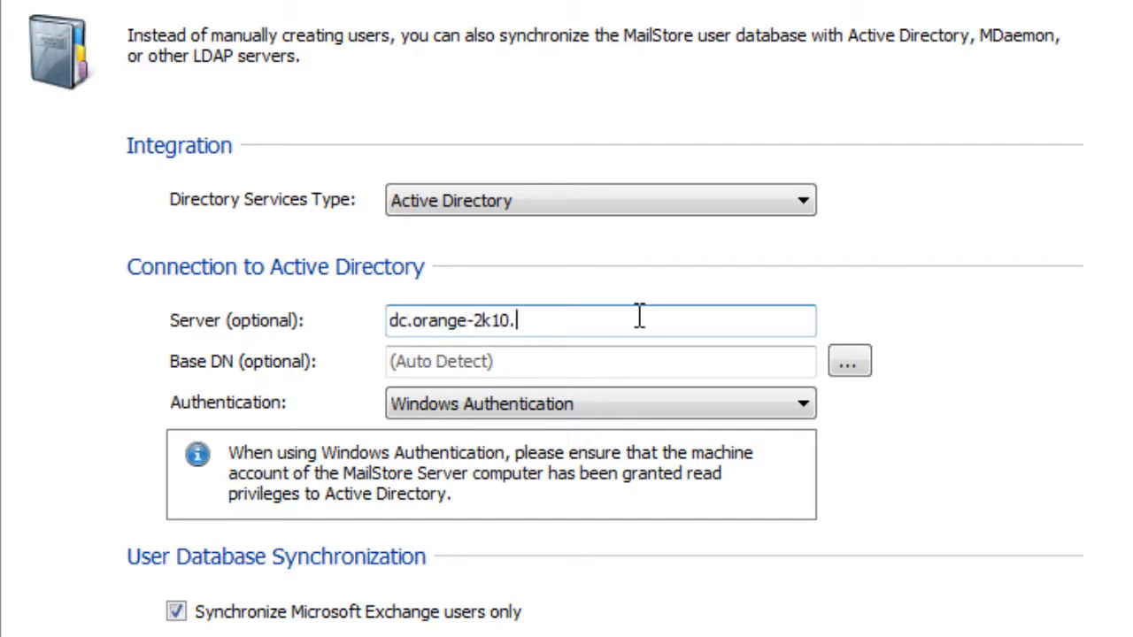
text(local)
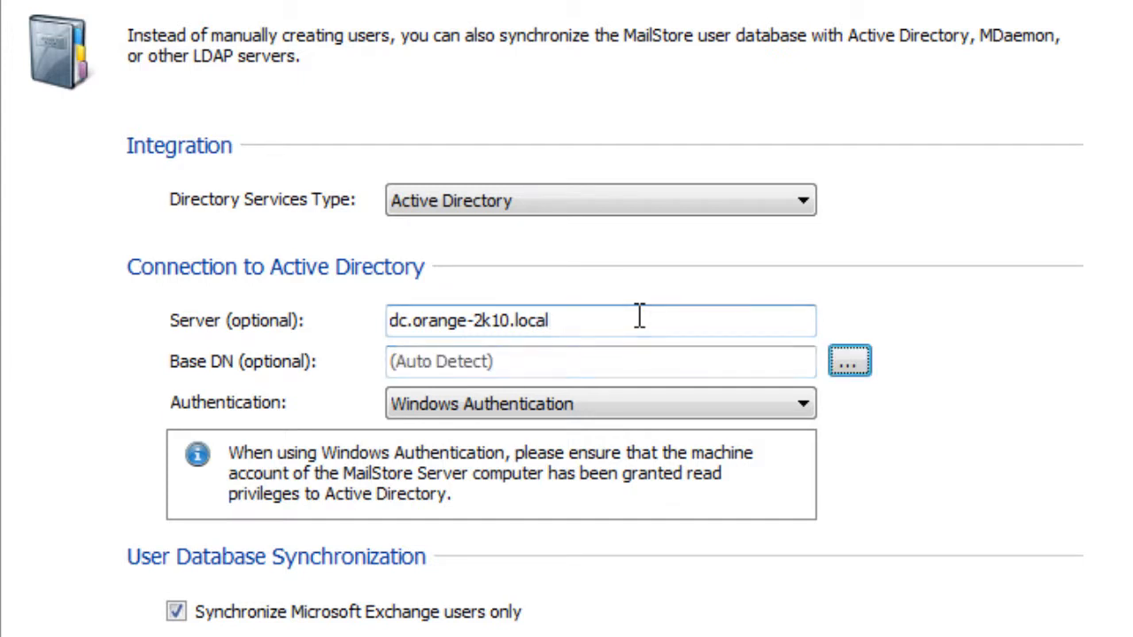
mouse_move(679, 415)
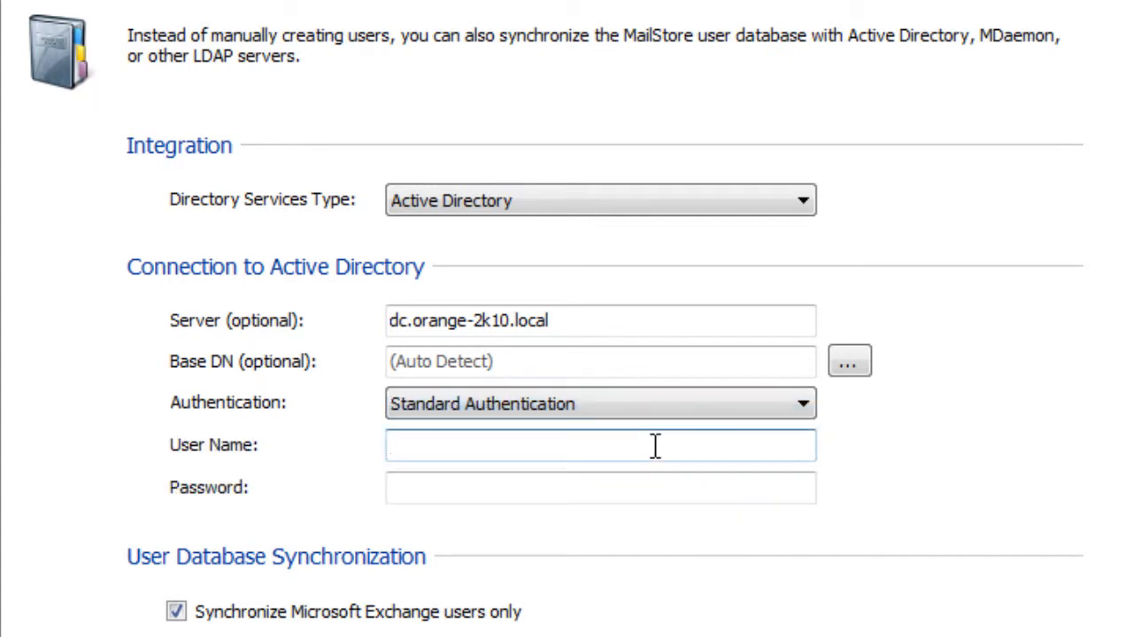
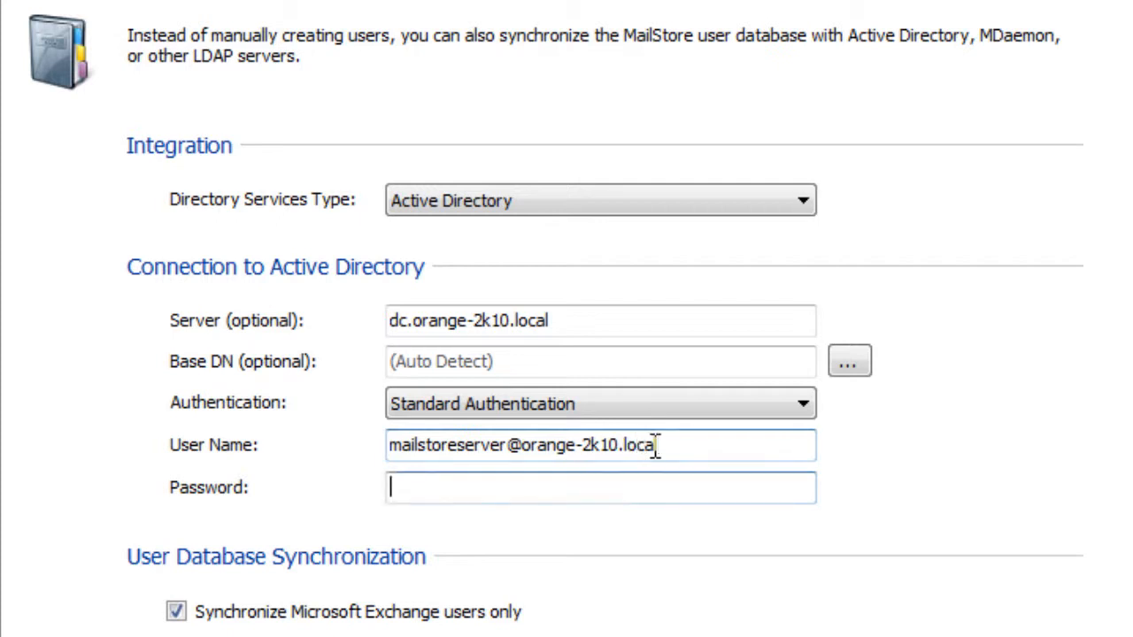
text(password)
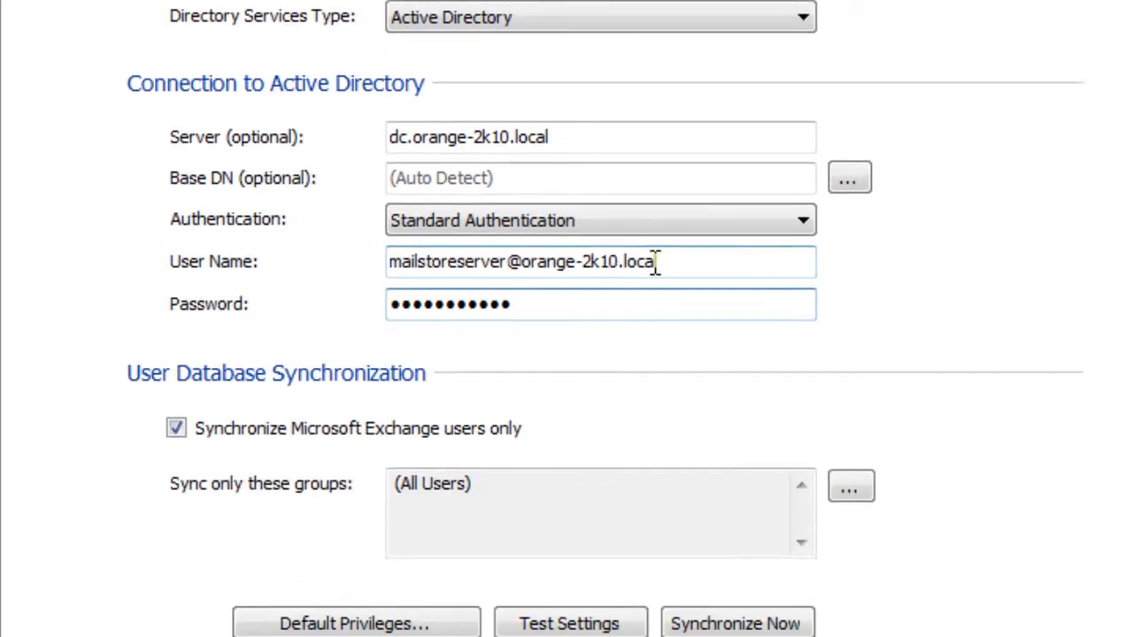
Restrict synchronization to users in the MailStoreUser group
scroll(down, 3)
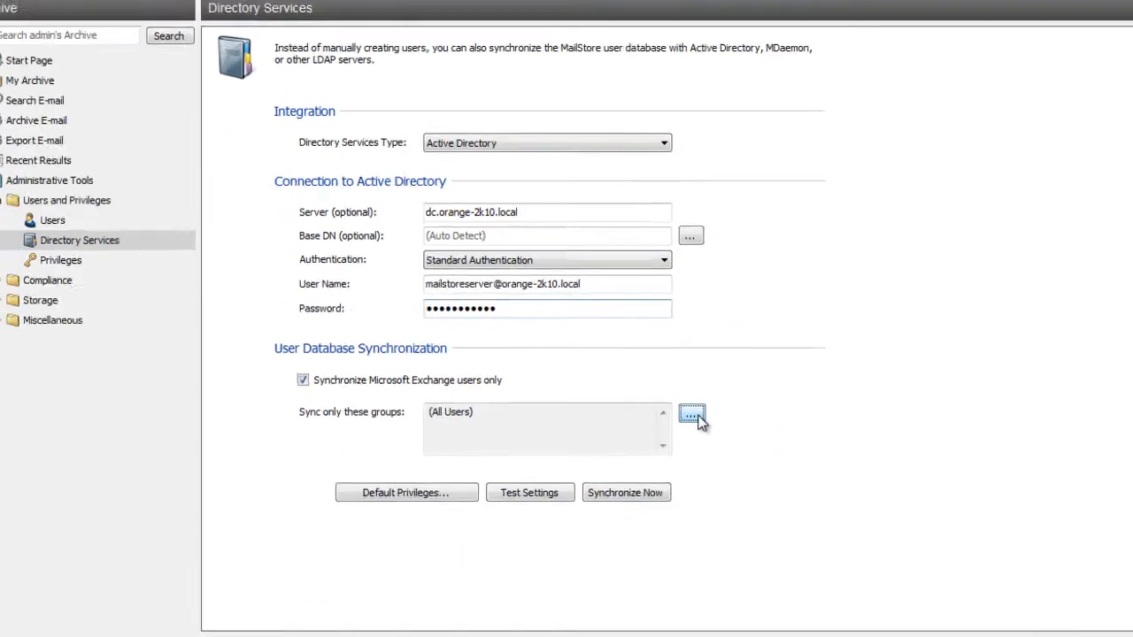
click(690, 412)
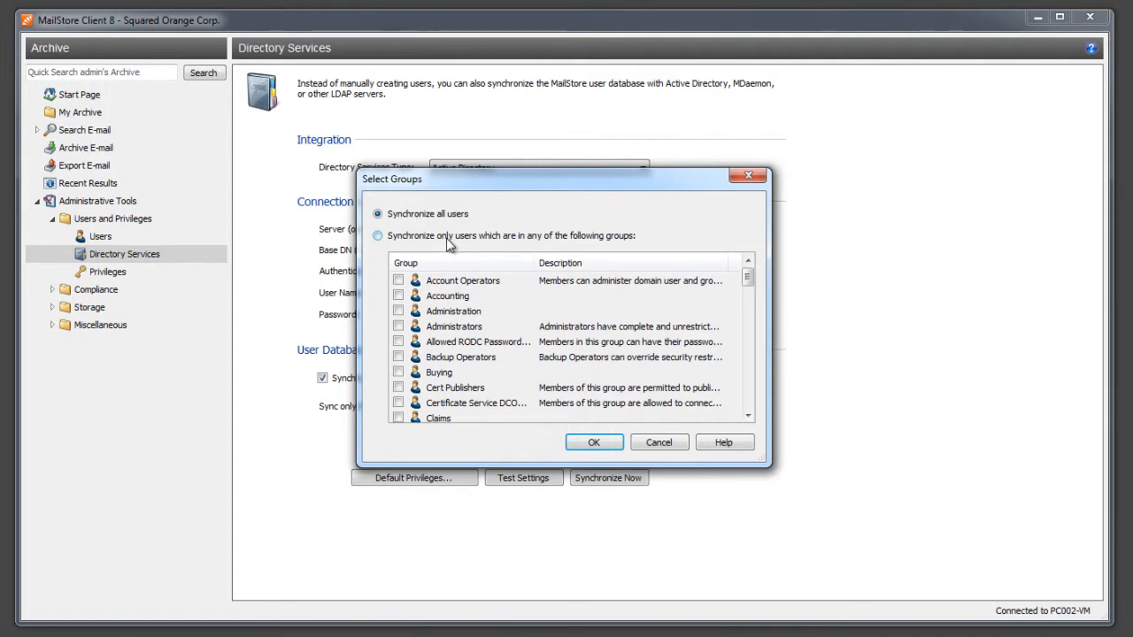
click(379, 235)
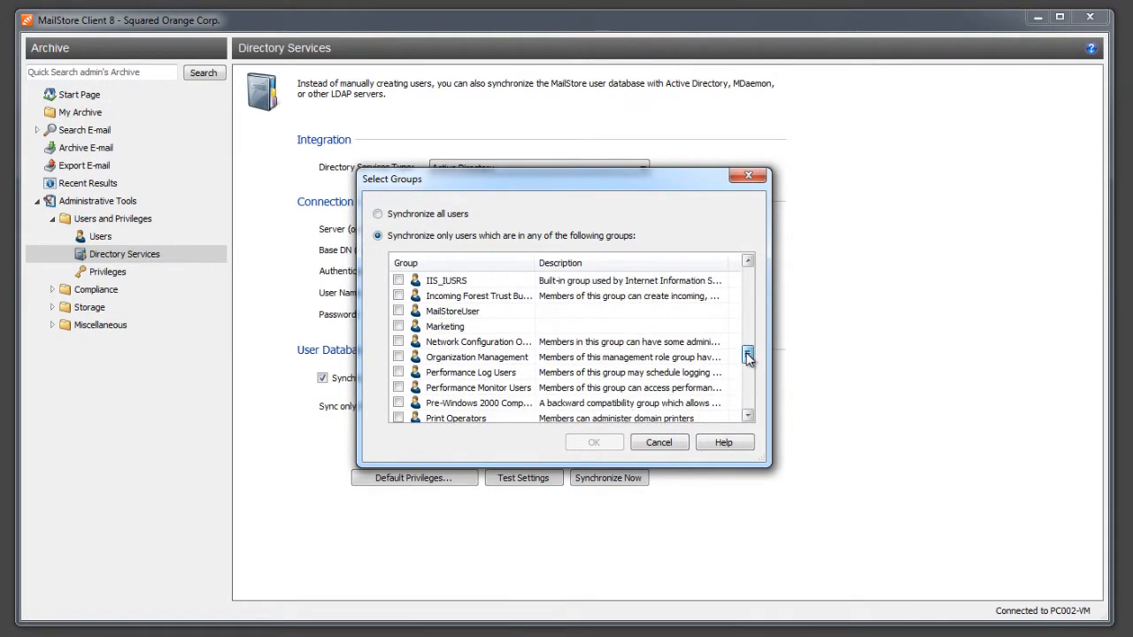
click(397, 311)
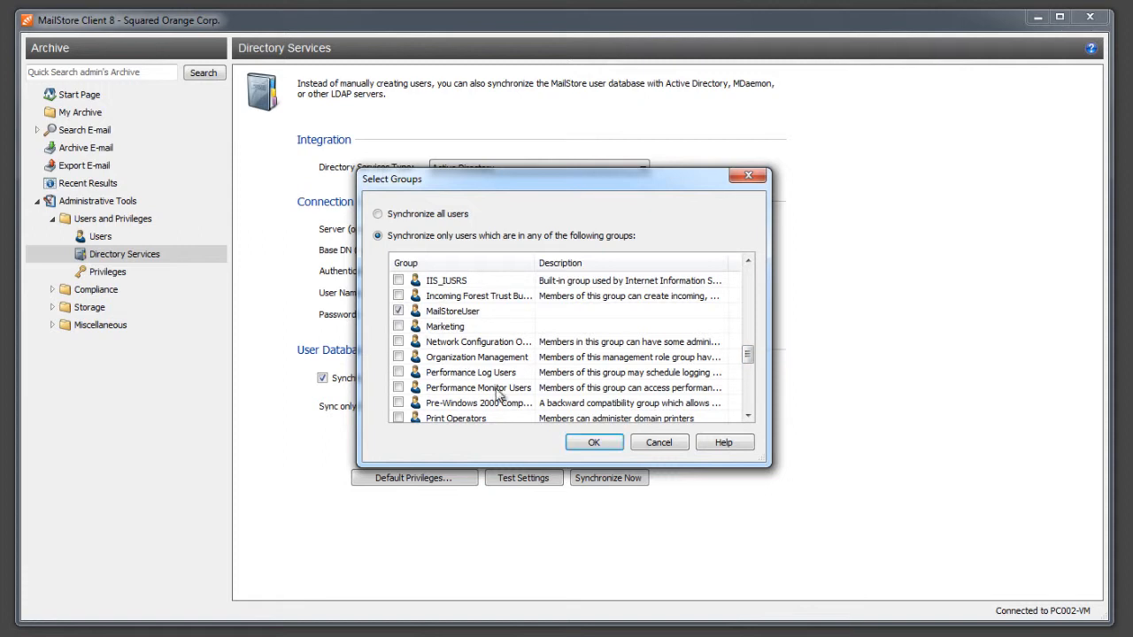
click(595, 442)
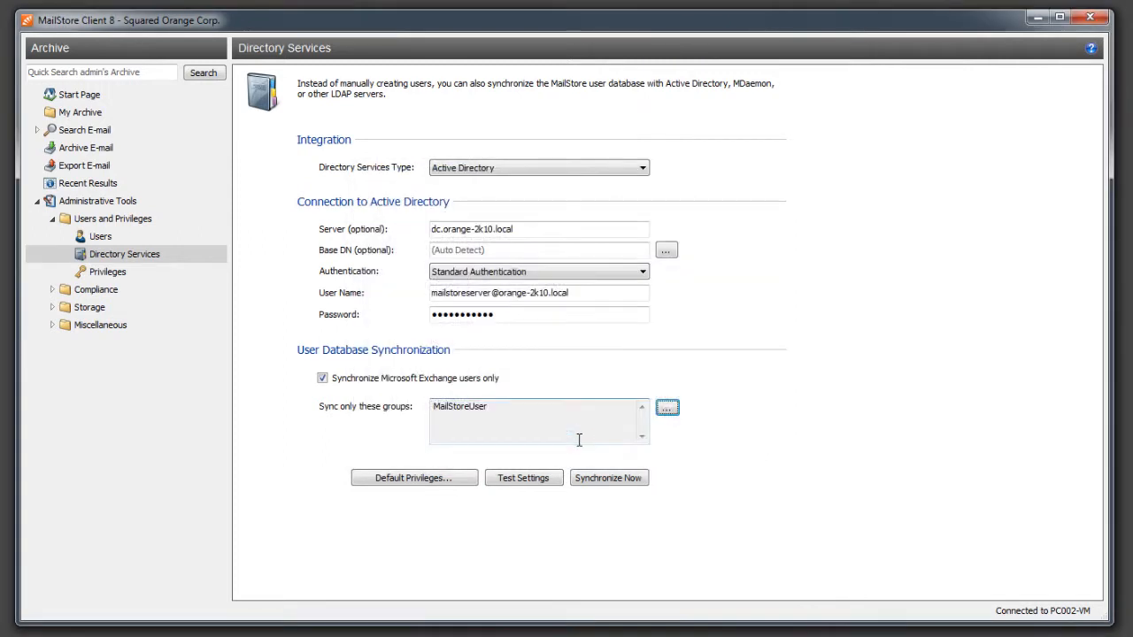
Run Synchronize Now, adding 50 users from Active Directory, and close the results
click(608, 478)
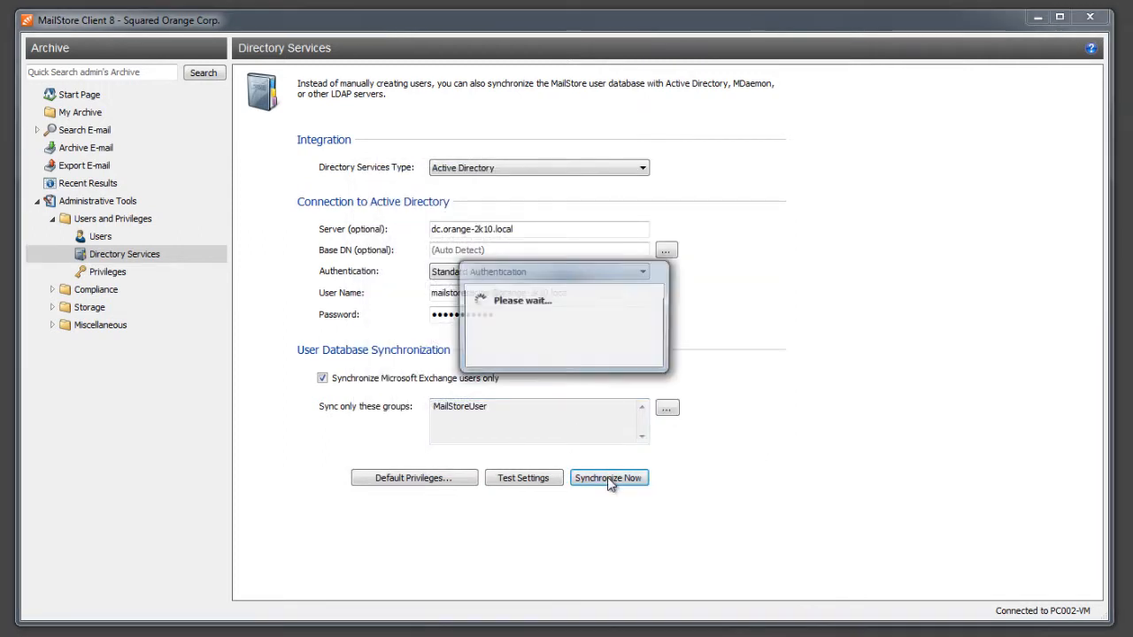
click(609, 478)
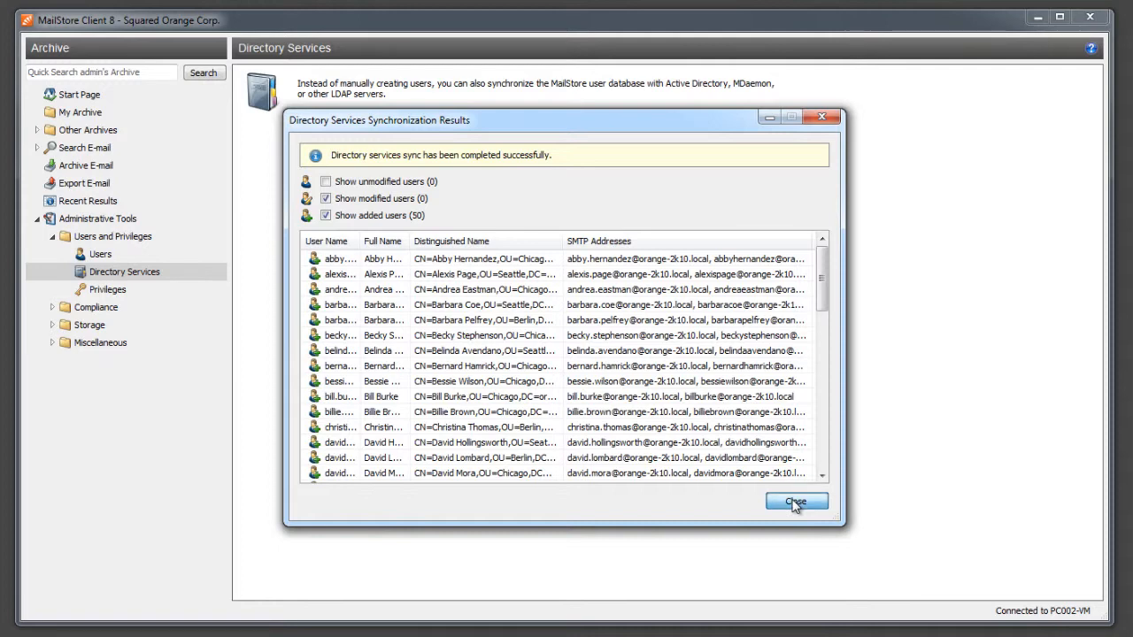
mouse_move(795, 503)
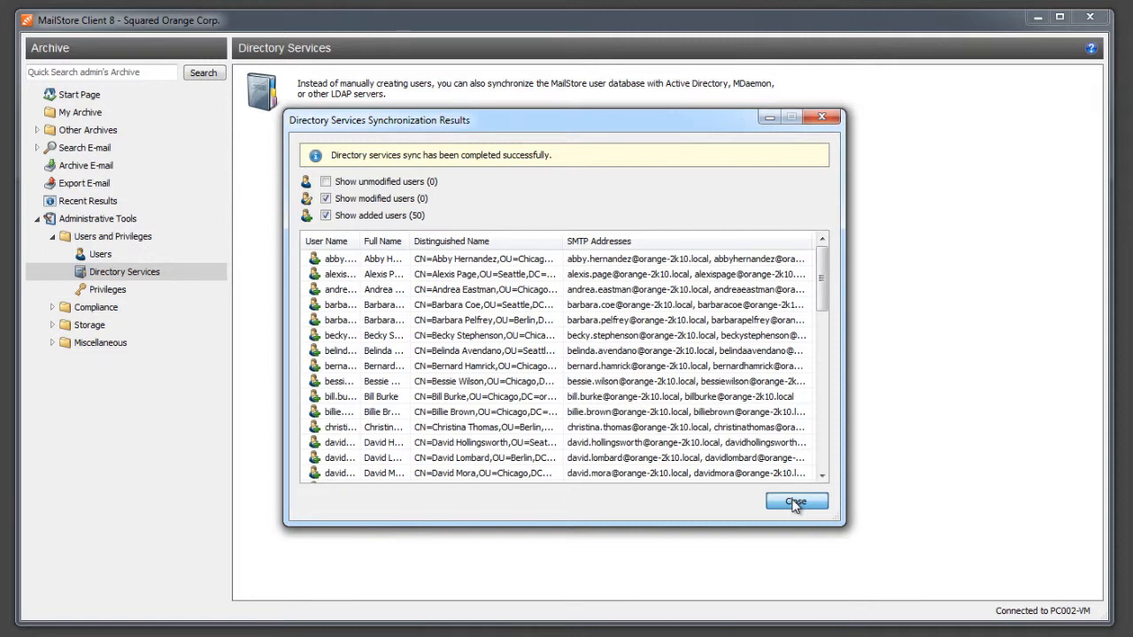
mouse_move(814, 506)
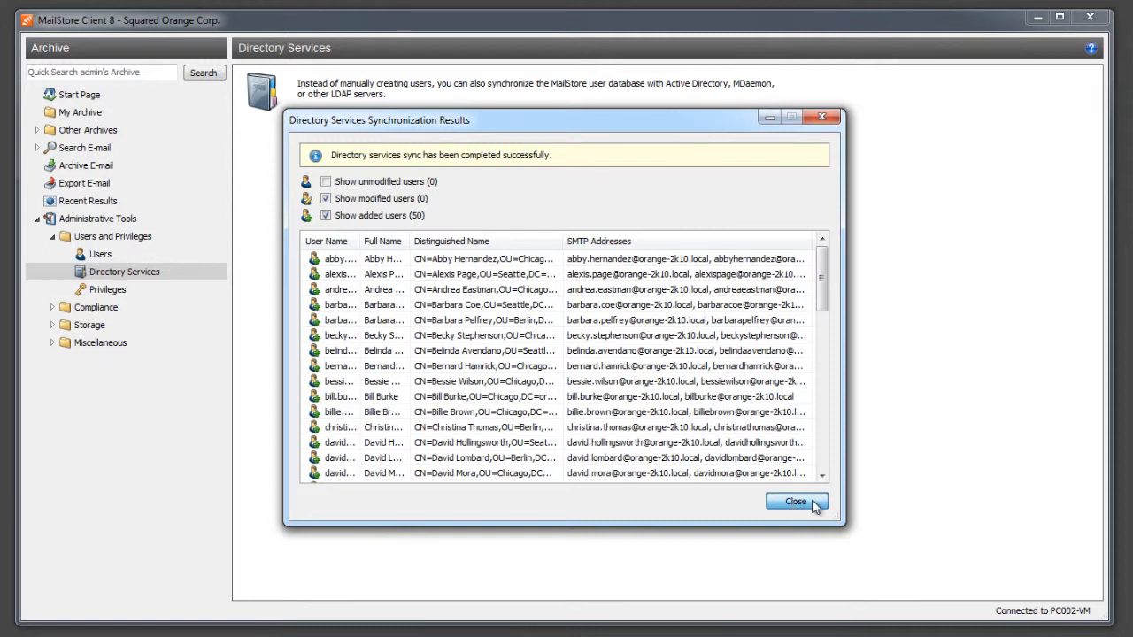
click(794, 500)
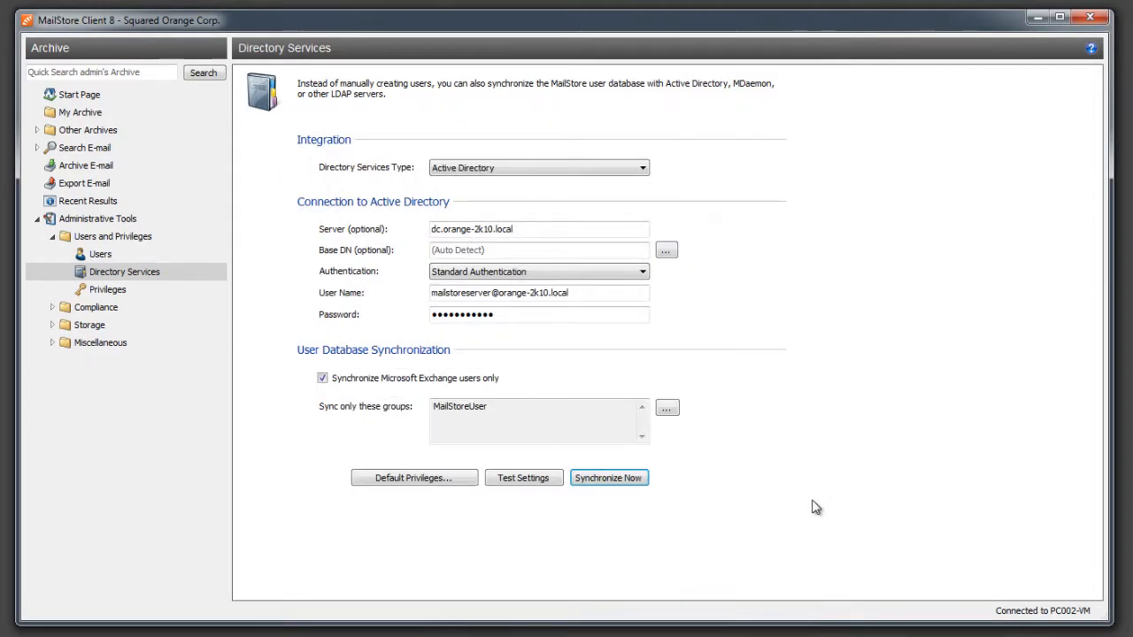
mouse_move(99, 254)
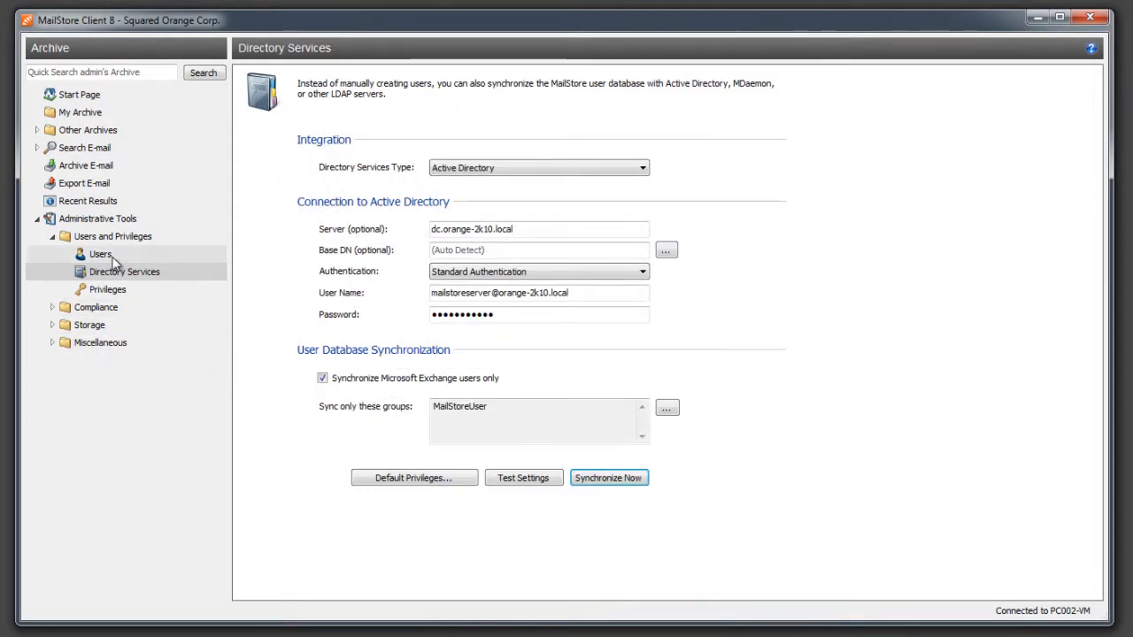
click(99, 255)
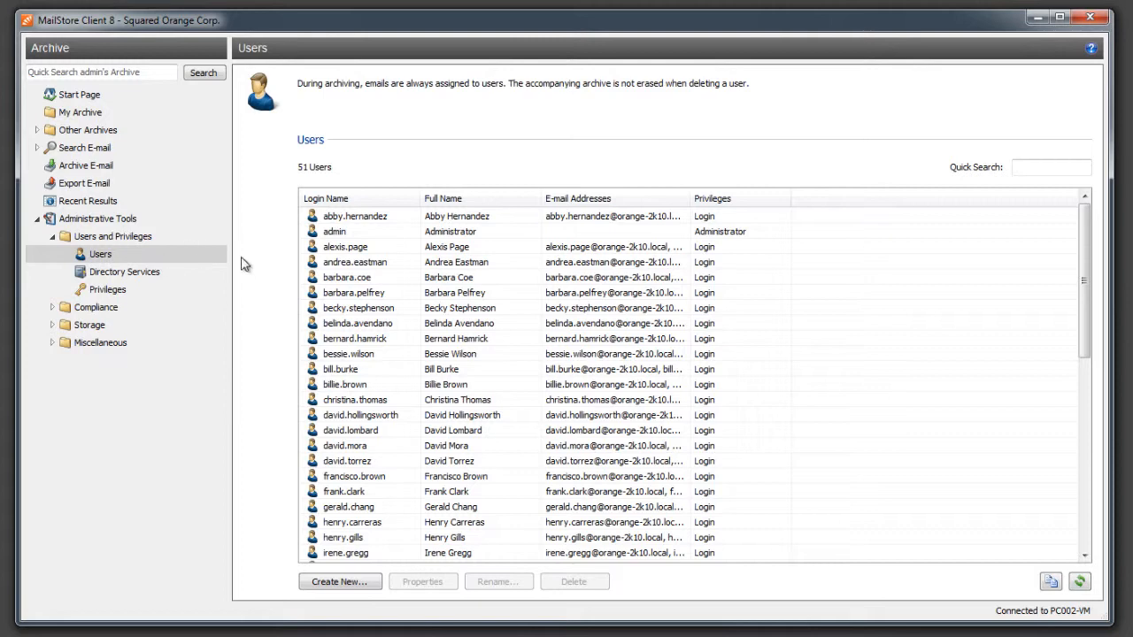
click(345, 246)
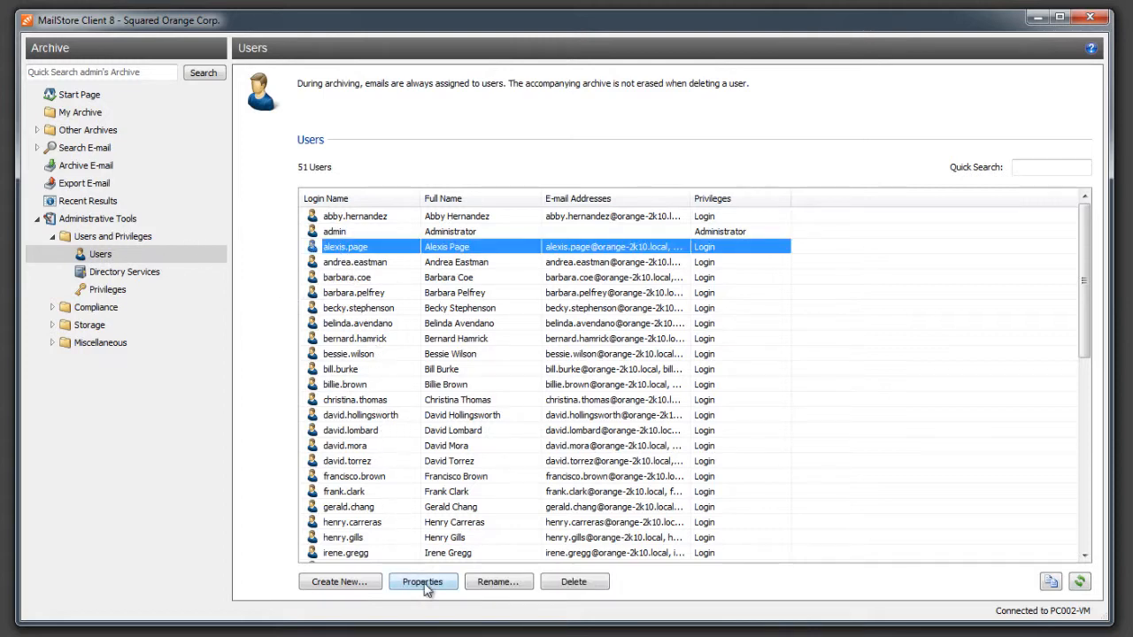
click(421, 581)
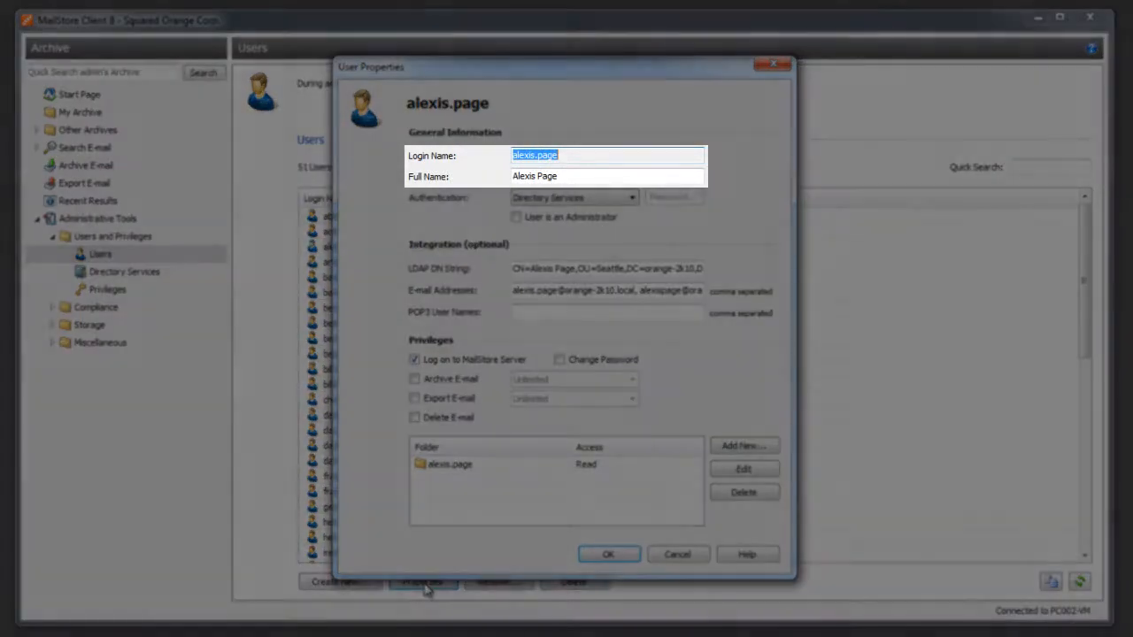